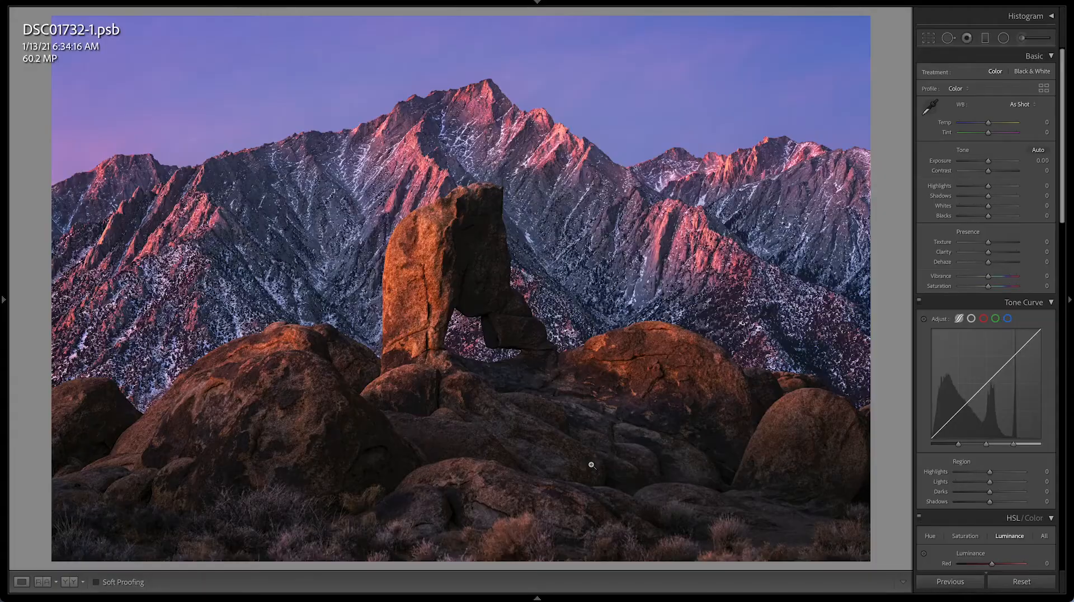
pyautogui.moveTo(477, 312)
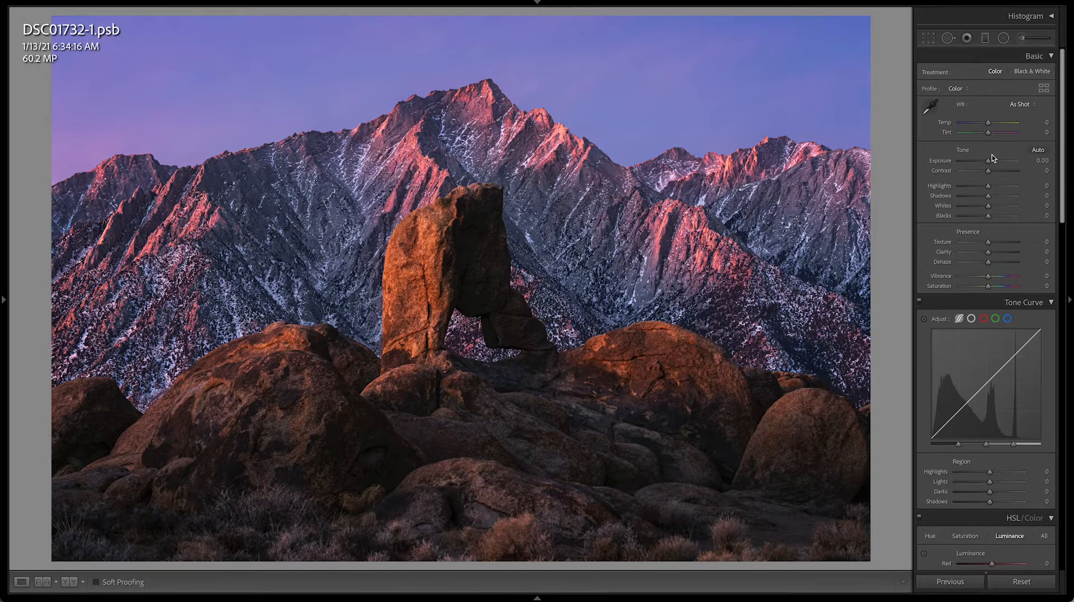
# Scroll the right-hand panels down and back up toward the Detail sharpening sliders.
pyautogui.scroll(-3)
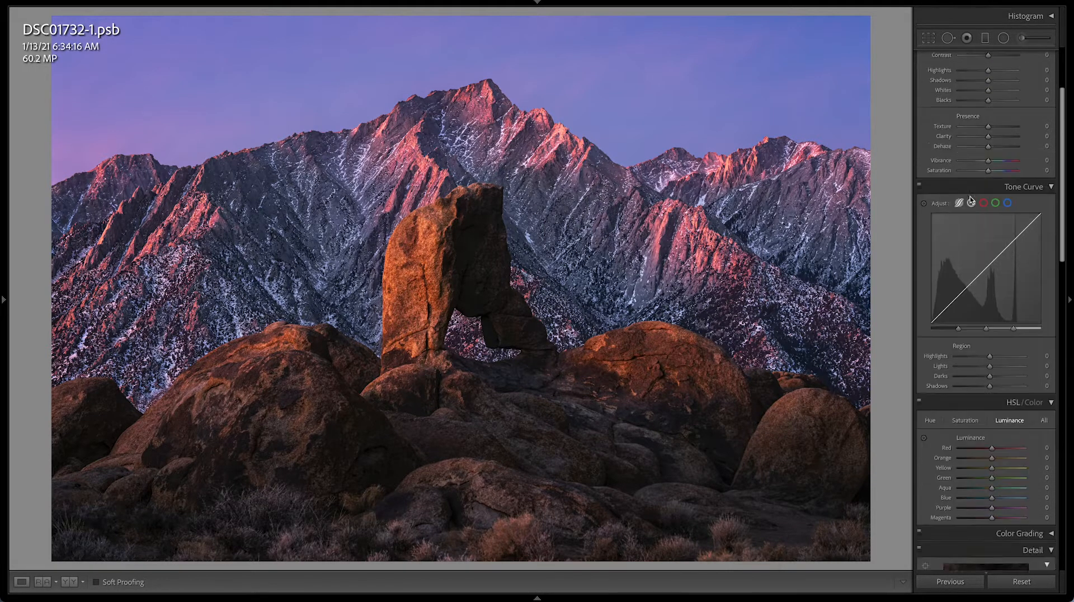
pyautogui.scroll(-3)
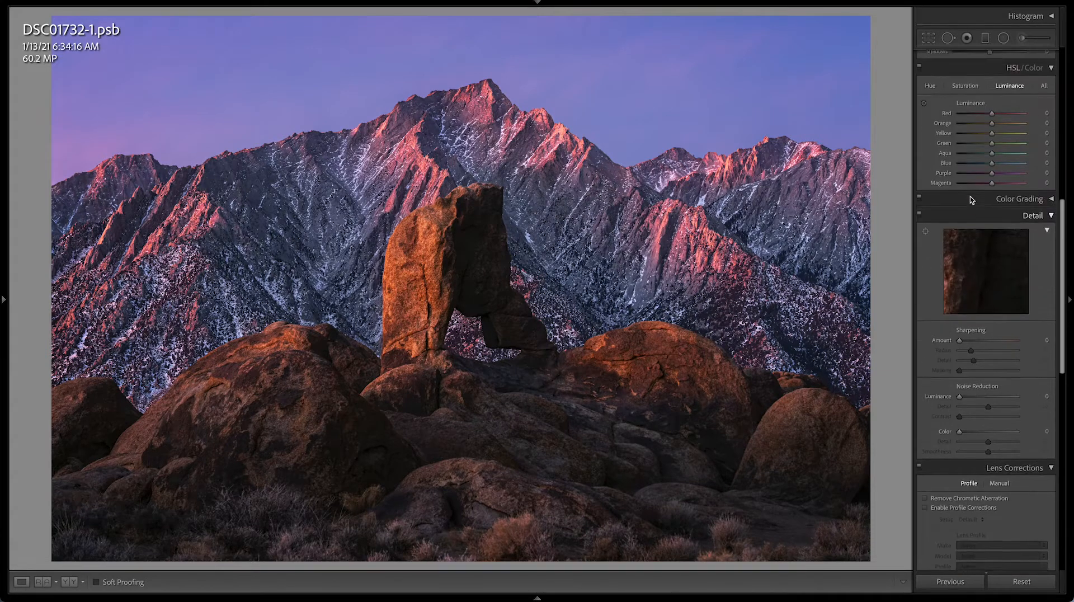
pyautogui.scroll(3)
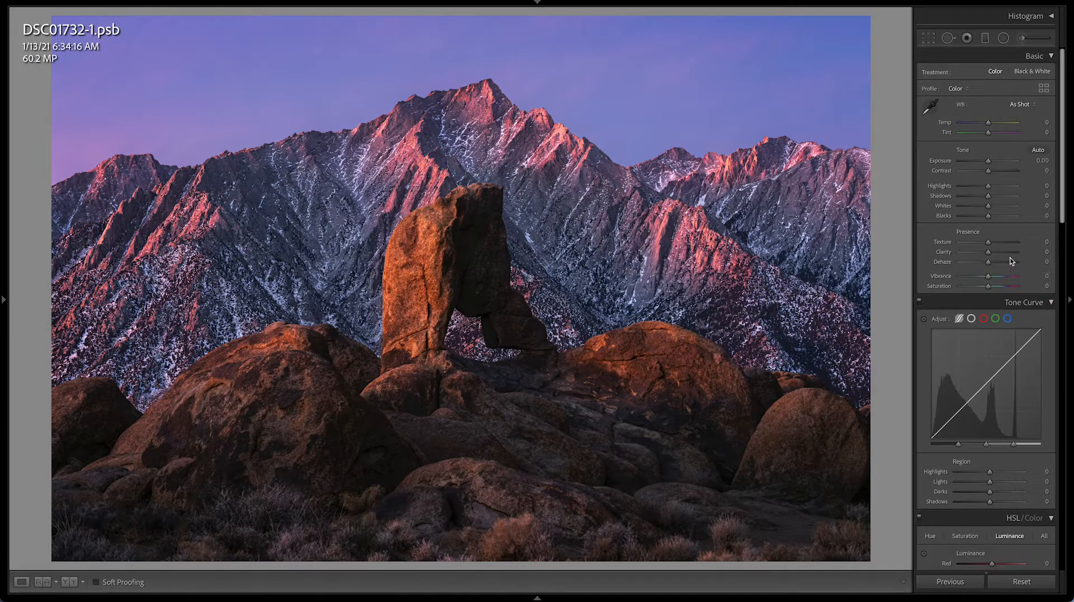
pyautogui.scroll(-3)
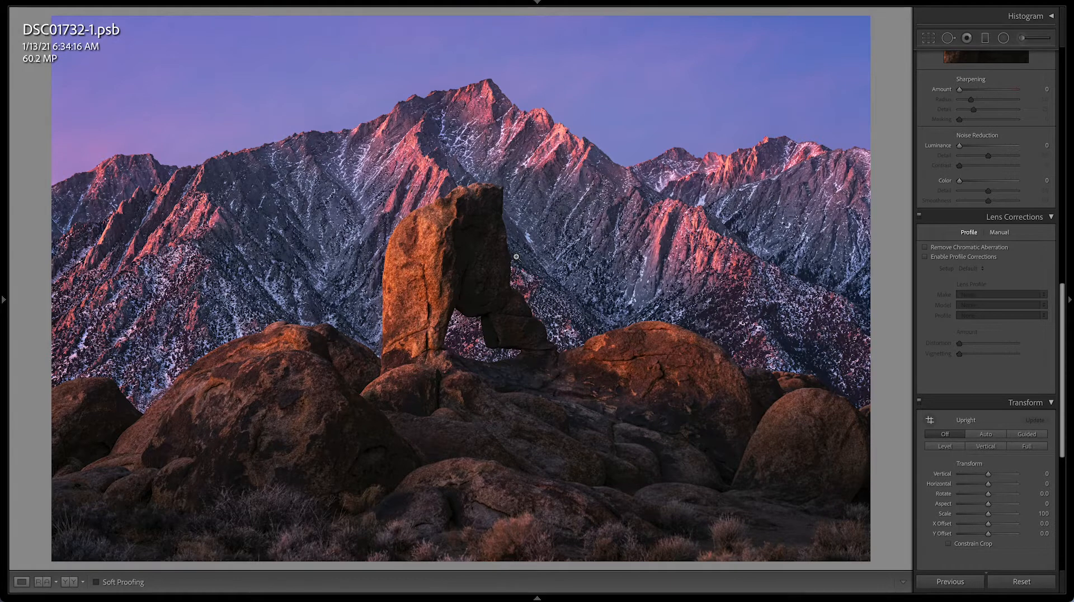
pyautogui.moveTo(729, 430)
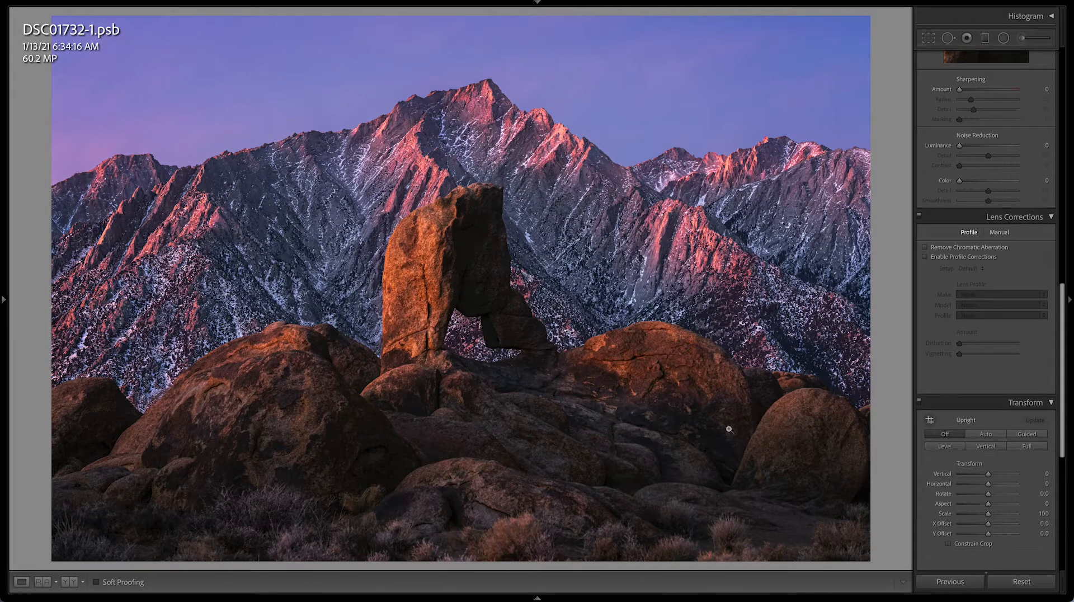
pyautogui.moveTo(653, 204)
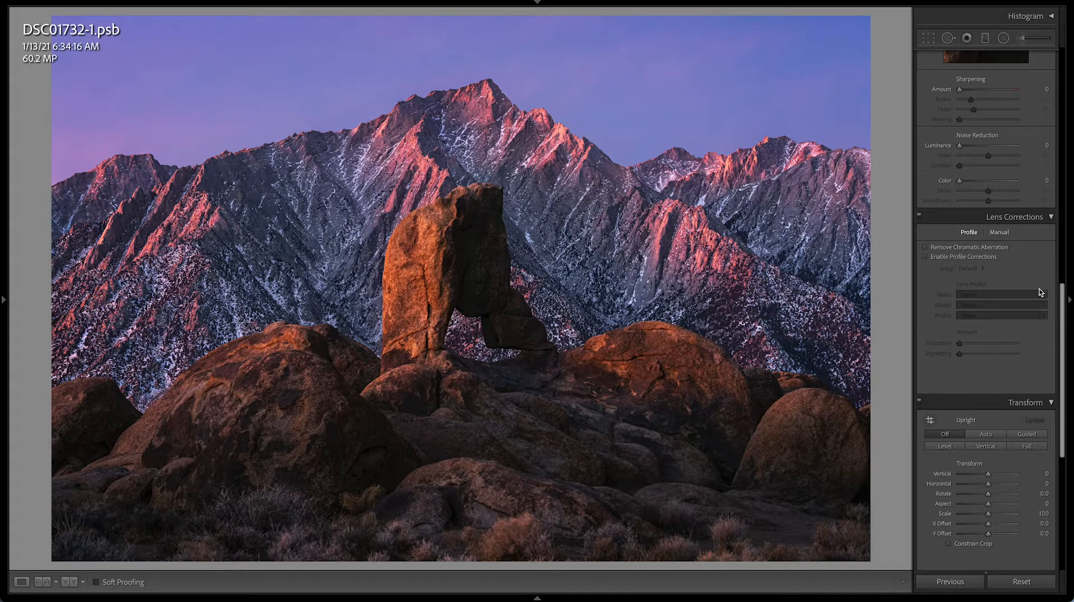
pyautogui.scroll(3)
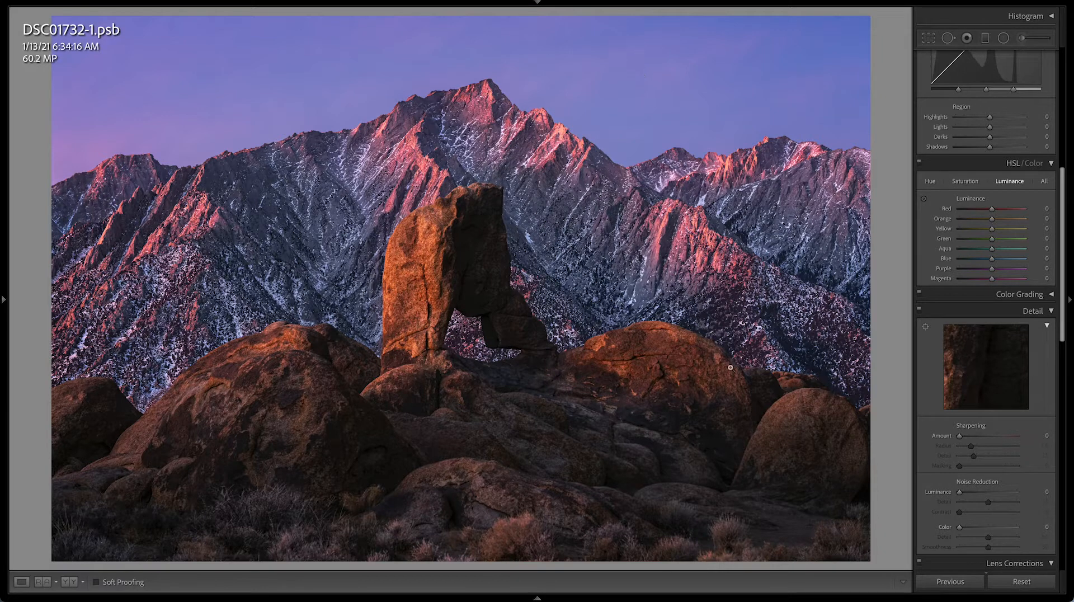
pyautogui.moveTo(683, 139)
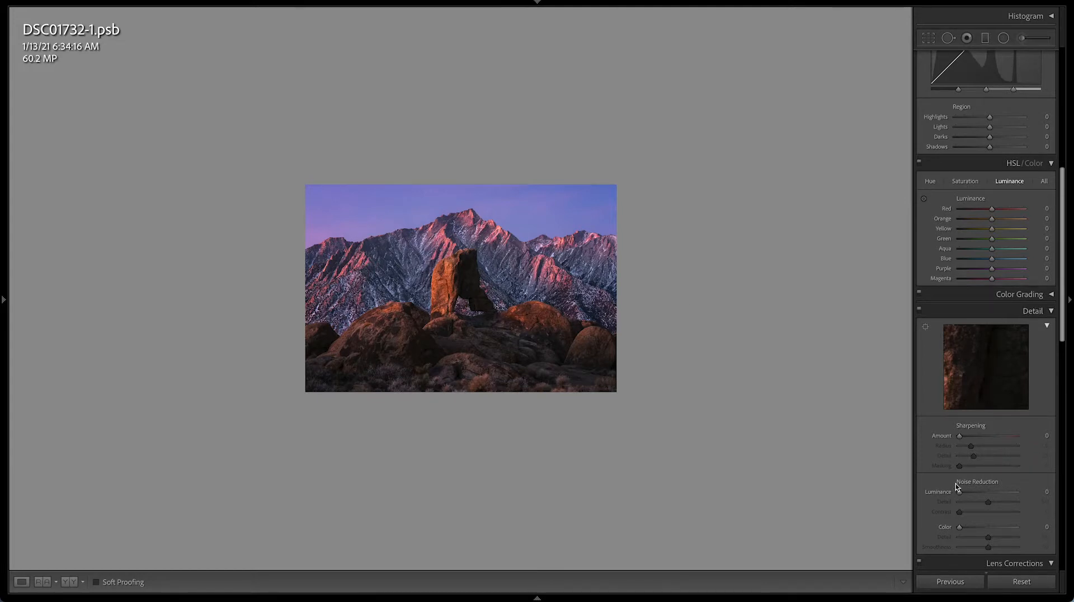
pyautogui.moveTo(960, 469)
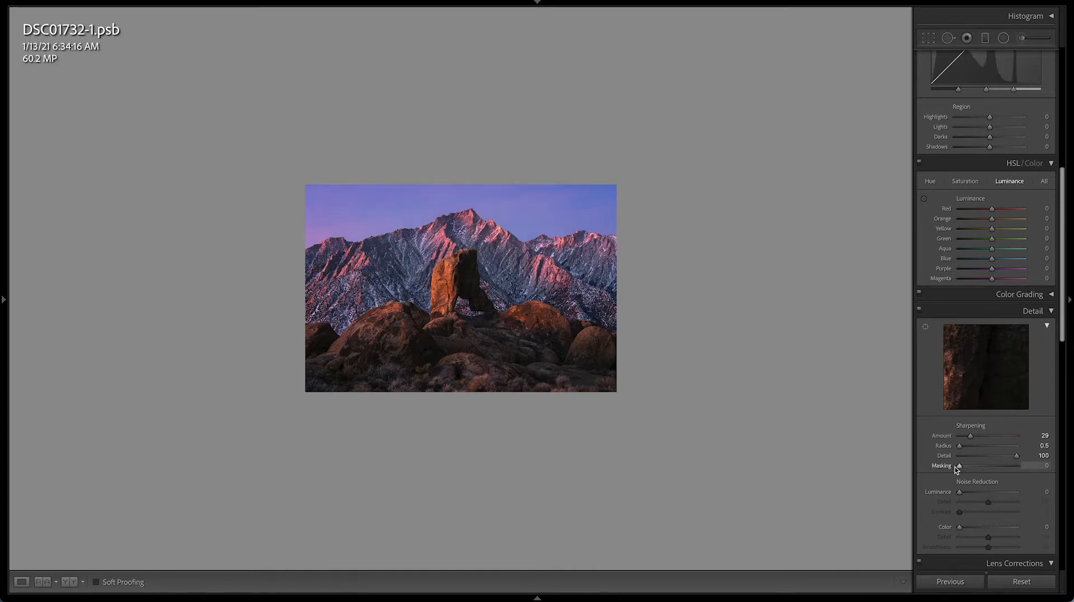
pyautogui.moveTo(968, 438)
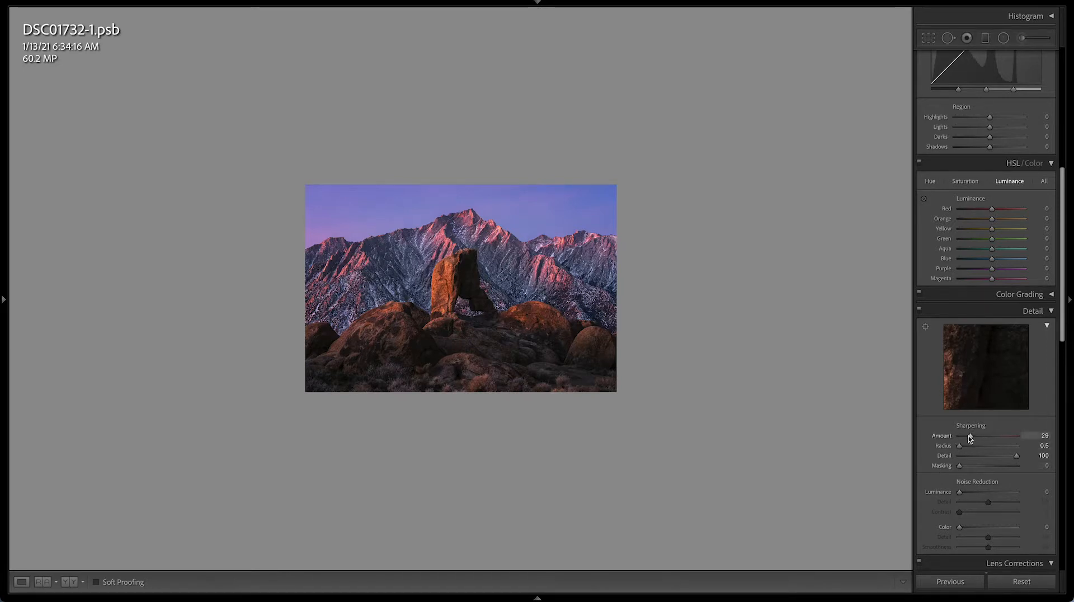
pyautogui.moveTo(961, 468)
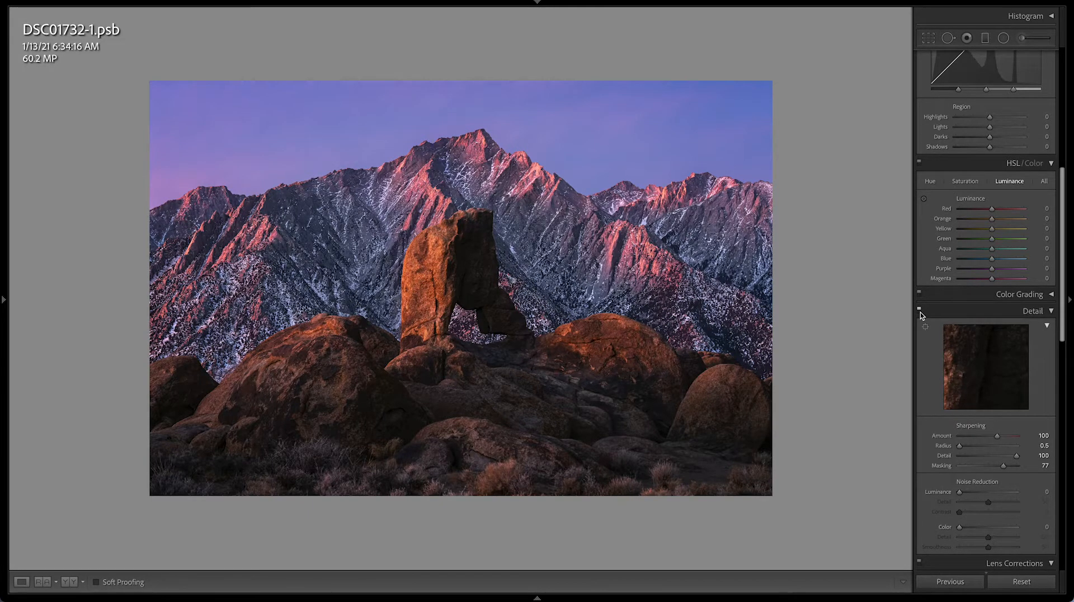
pyautogui.moveTo(471, 271)
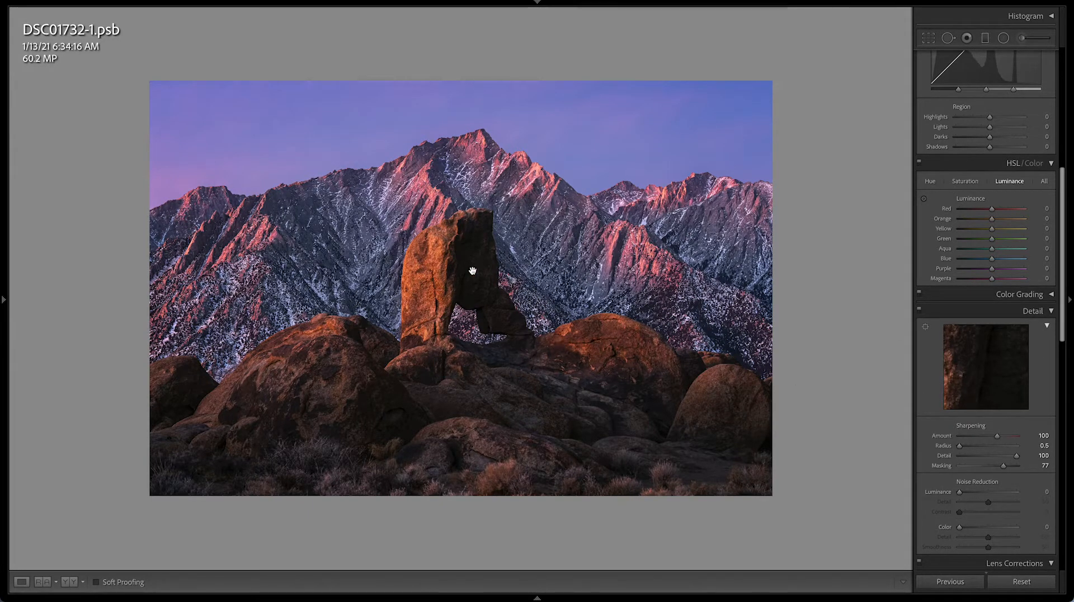
pyautogui.moveTo(286, 251)
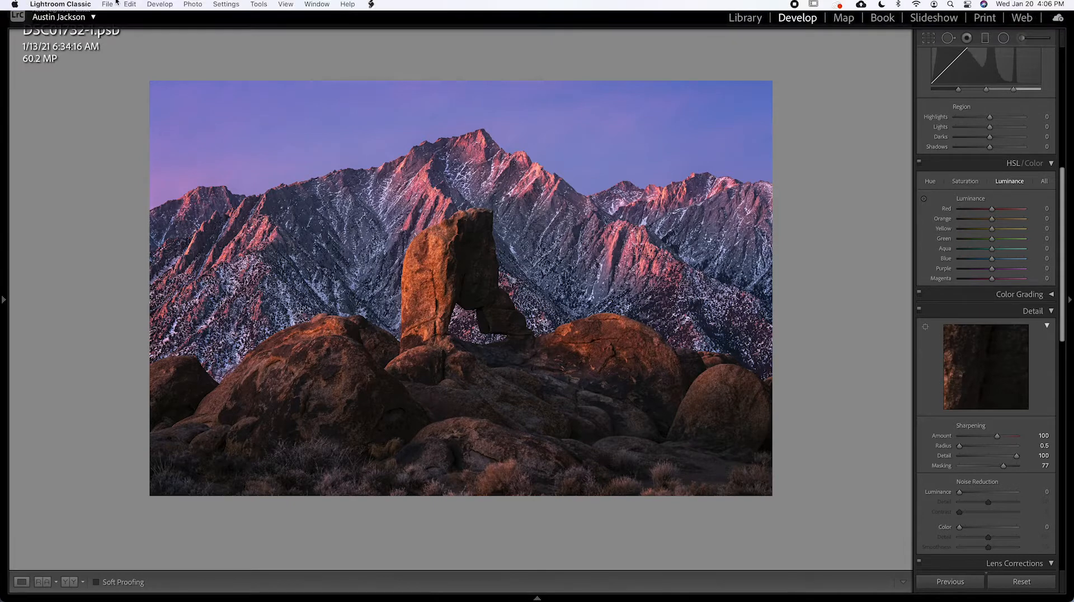
# Open Export with the Facebook user preset, saving to Desktop/Facebook.
pyautogui.click(107, 4)
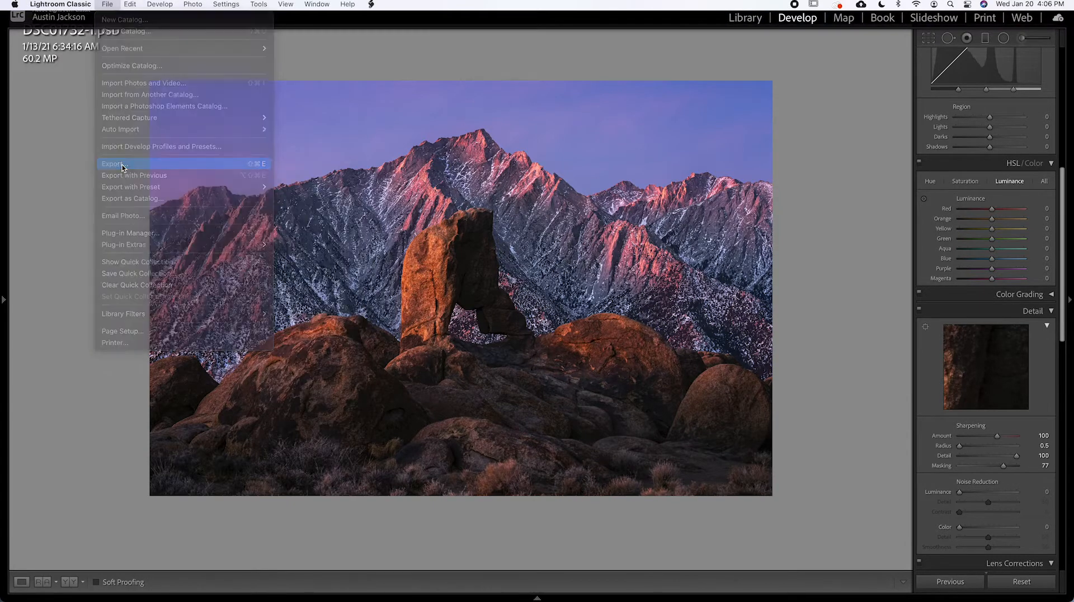
pyautogui.click(114, 164)
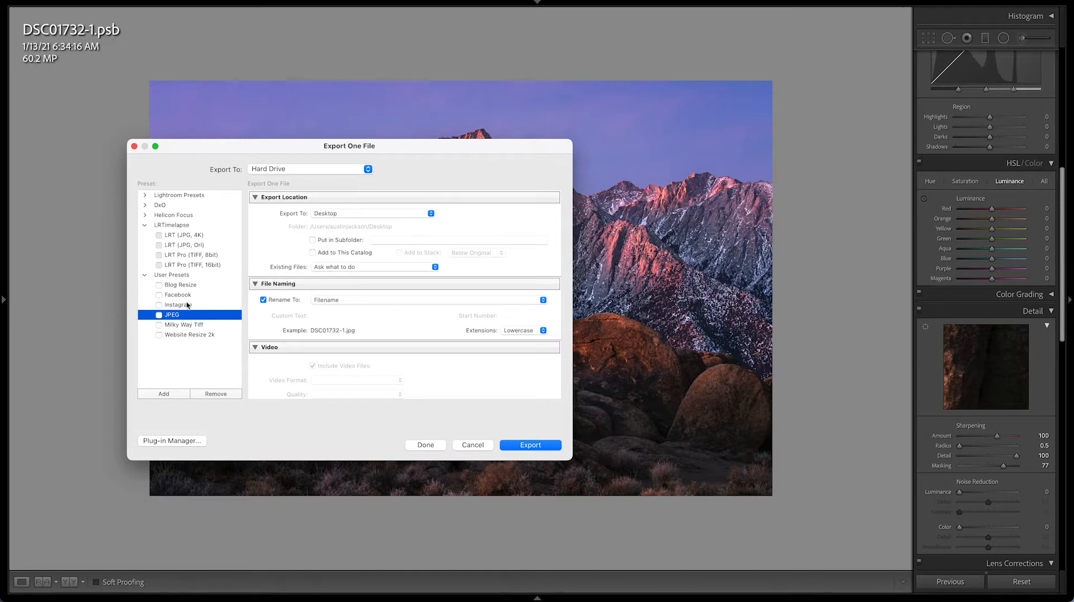
pyautogui.click(178, 295)
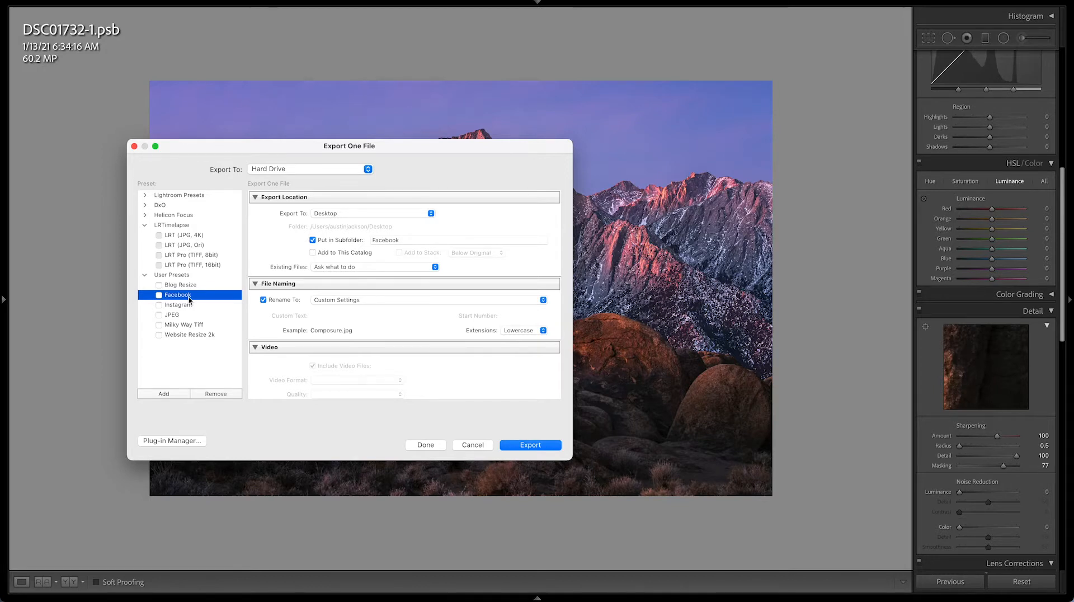
pyautogui.moveTo(394, 244)
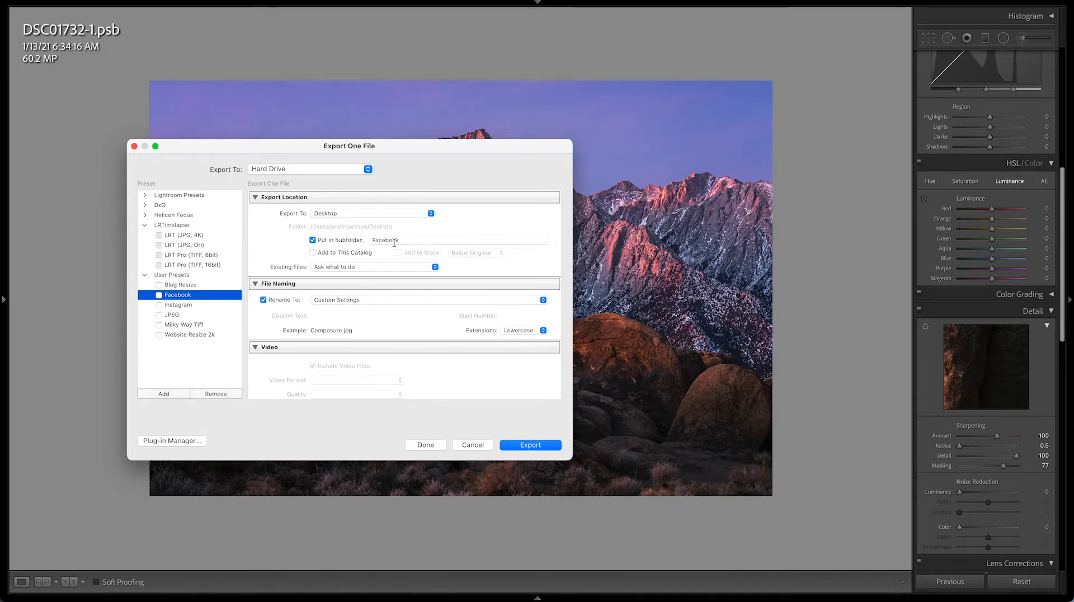
pyautogui.scroll(-3)
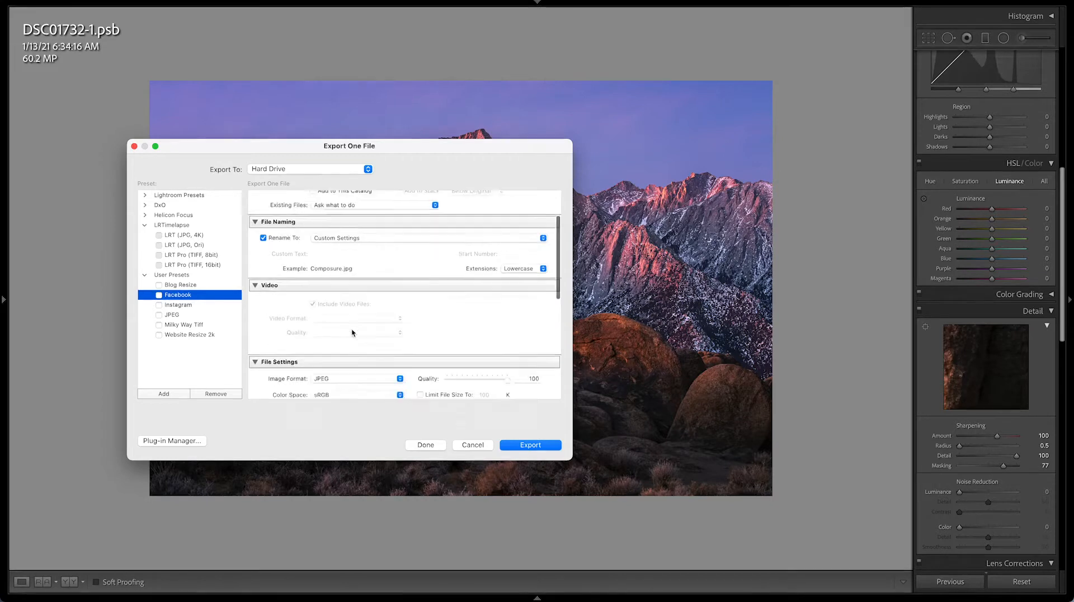
pyautogui.scroll(3)
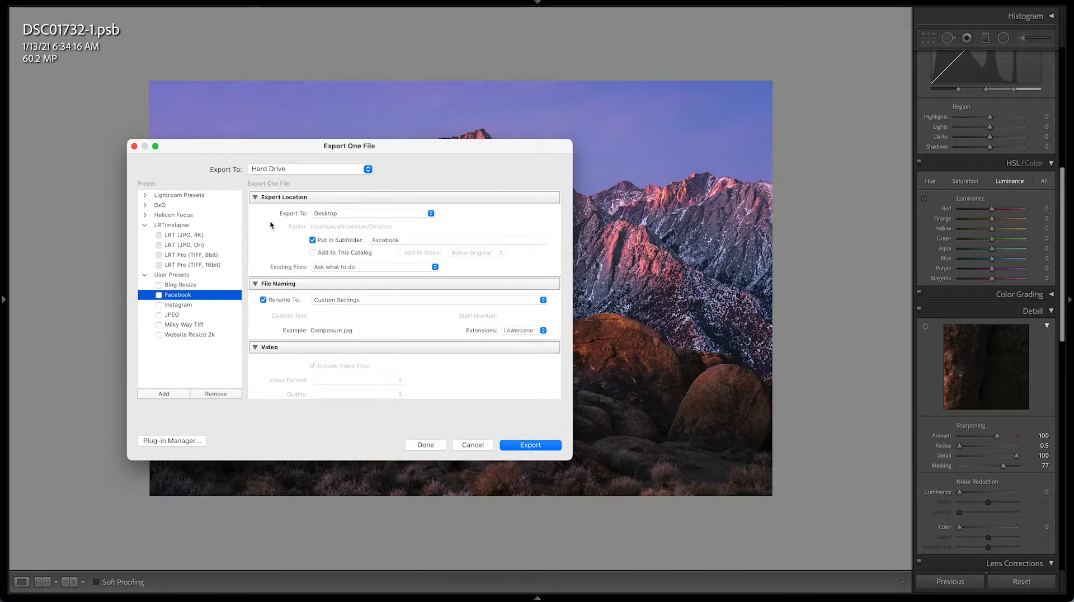
pyautogui.moveTo(342, 232)
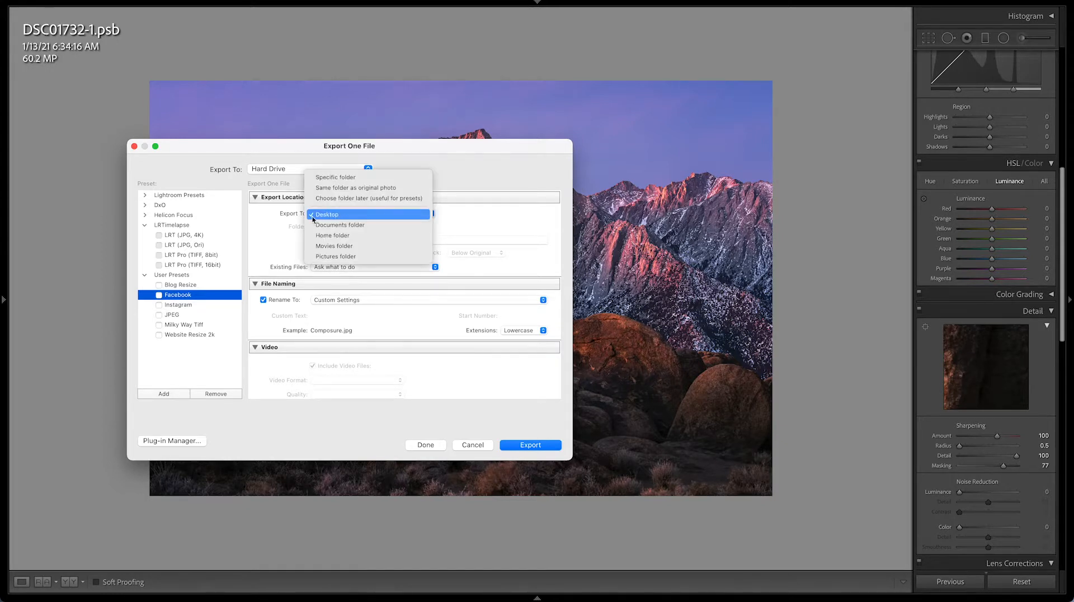
pyautogui.click(326, 215)
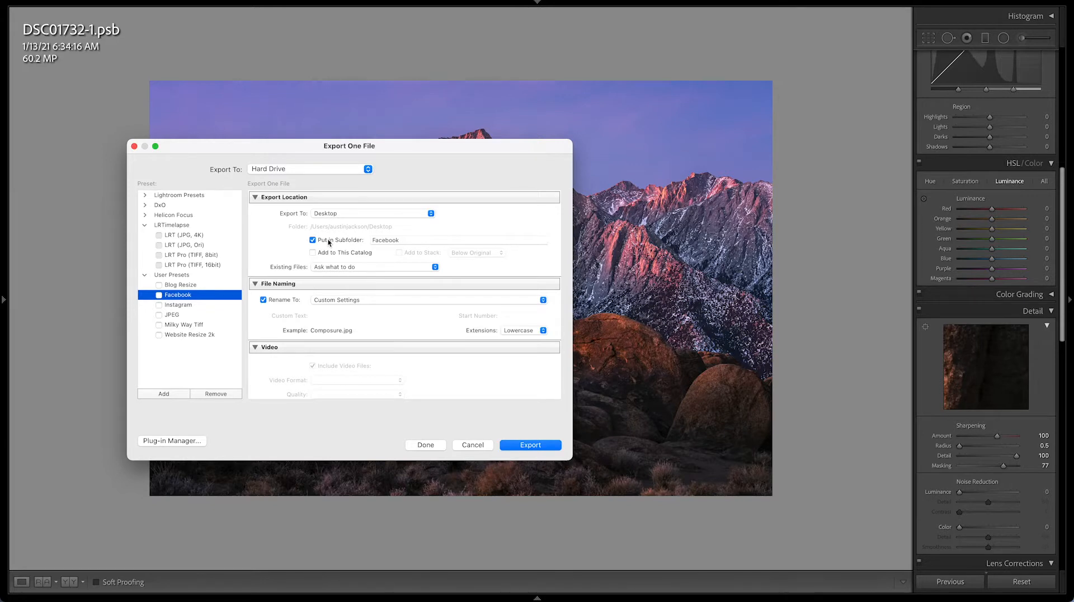
pyautogui.moveTo(409, 239)
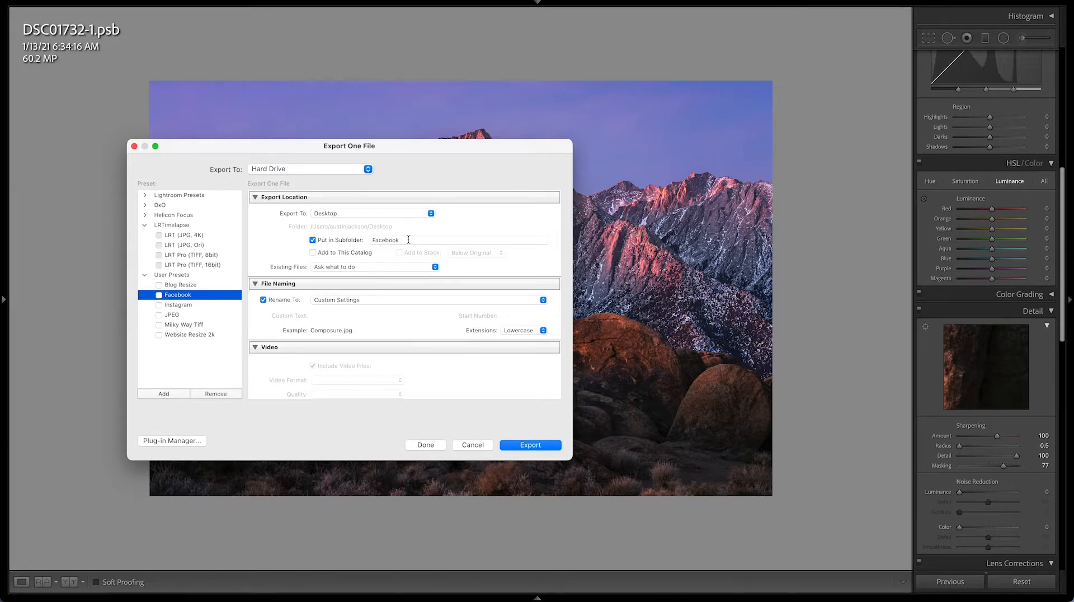
pyautogui.scroll(-3)
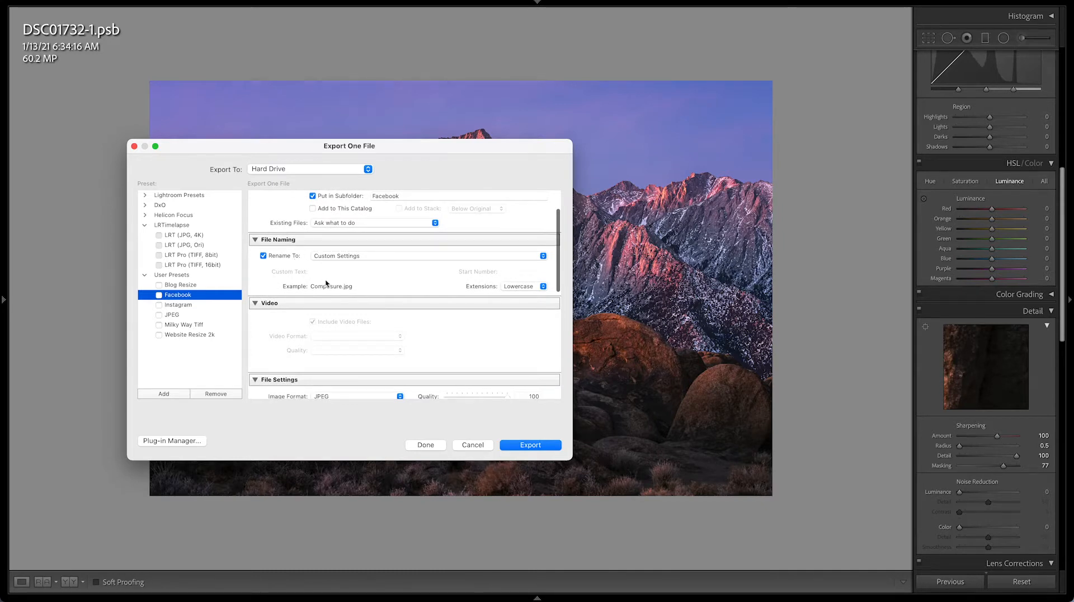
pyautogui.moveTo(733, 378)
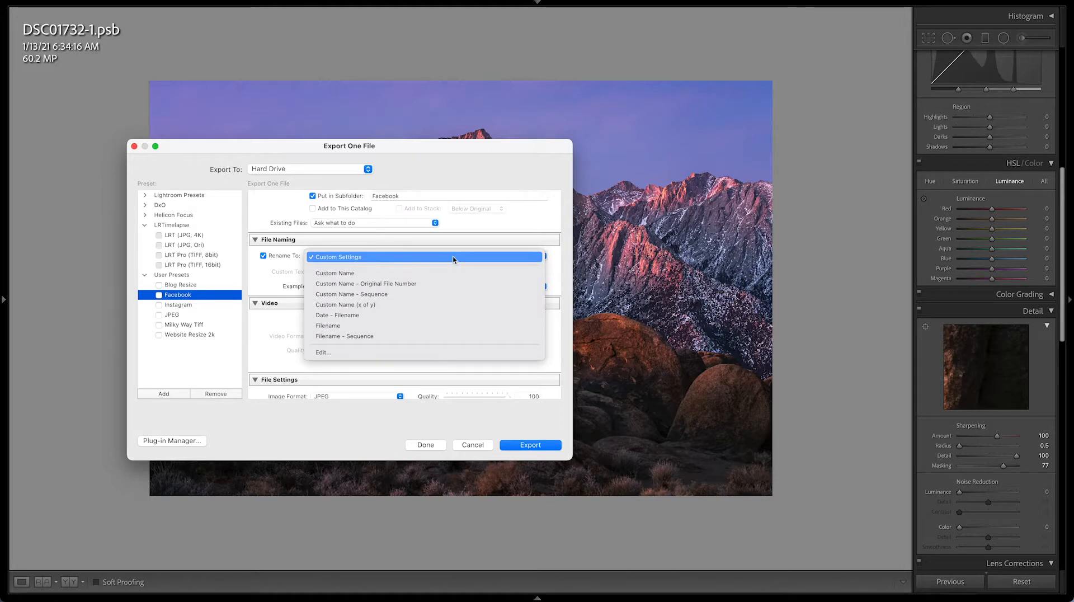
pyautogui.moveTo(346, 336)
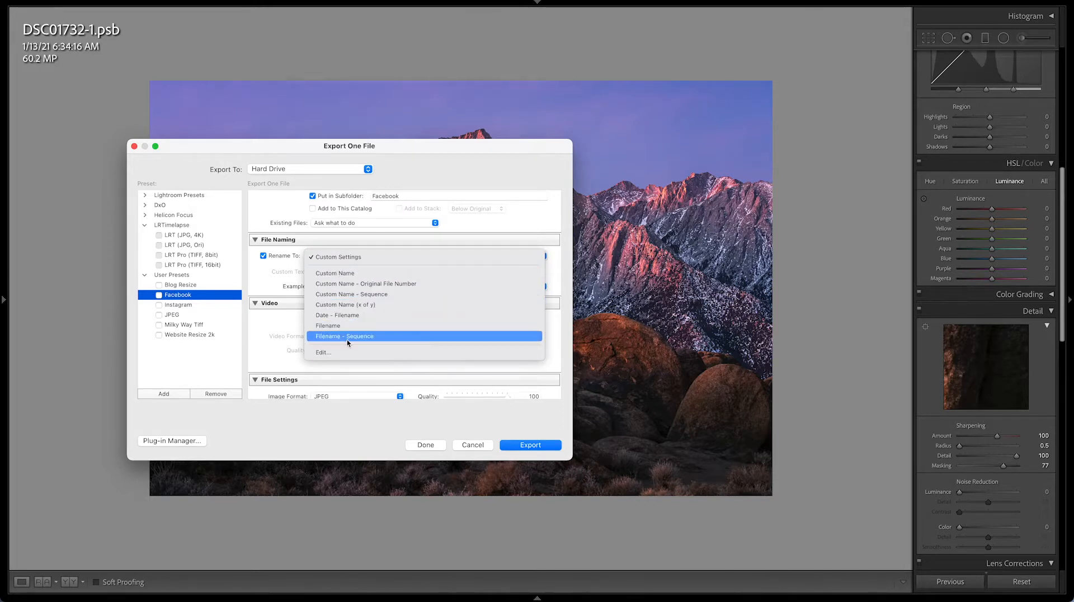
pyautogui.click(336, 257)
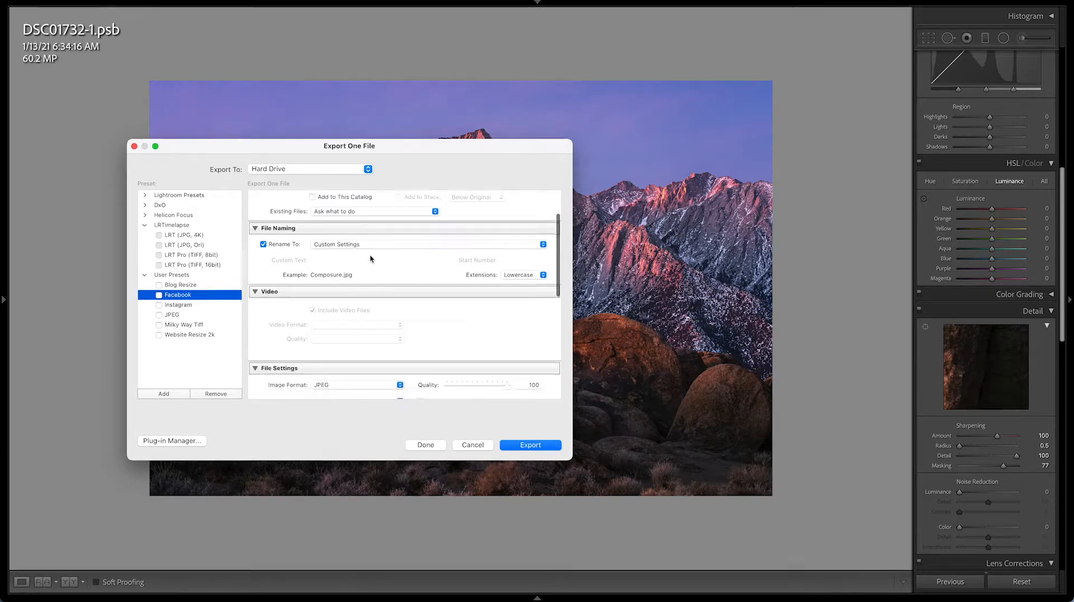
pyautogui.scroll(-3)
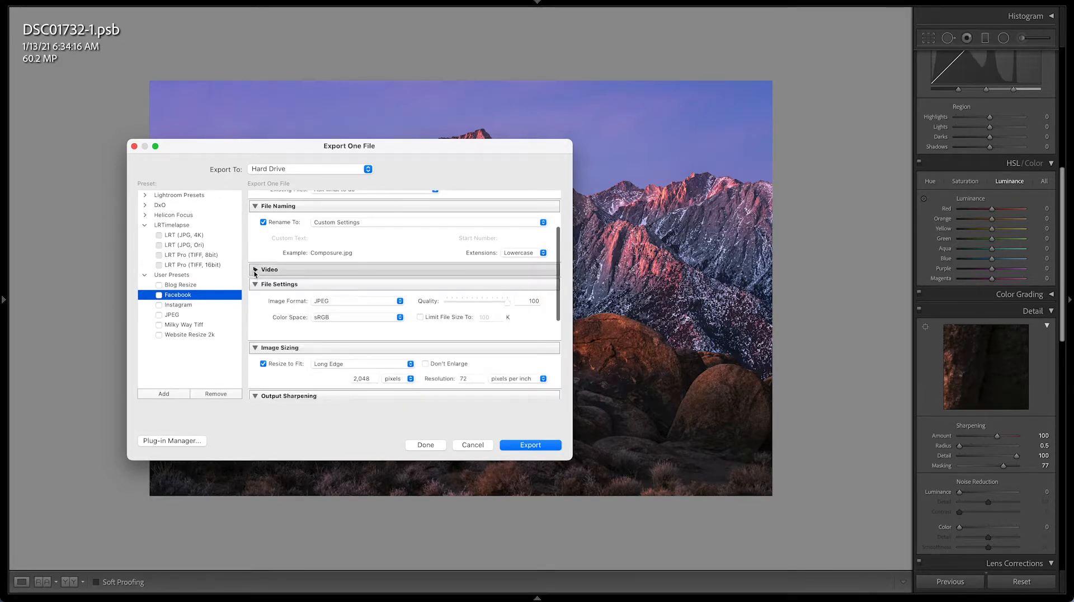
pyautogui.click(257, 269)
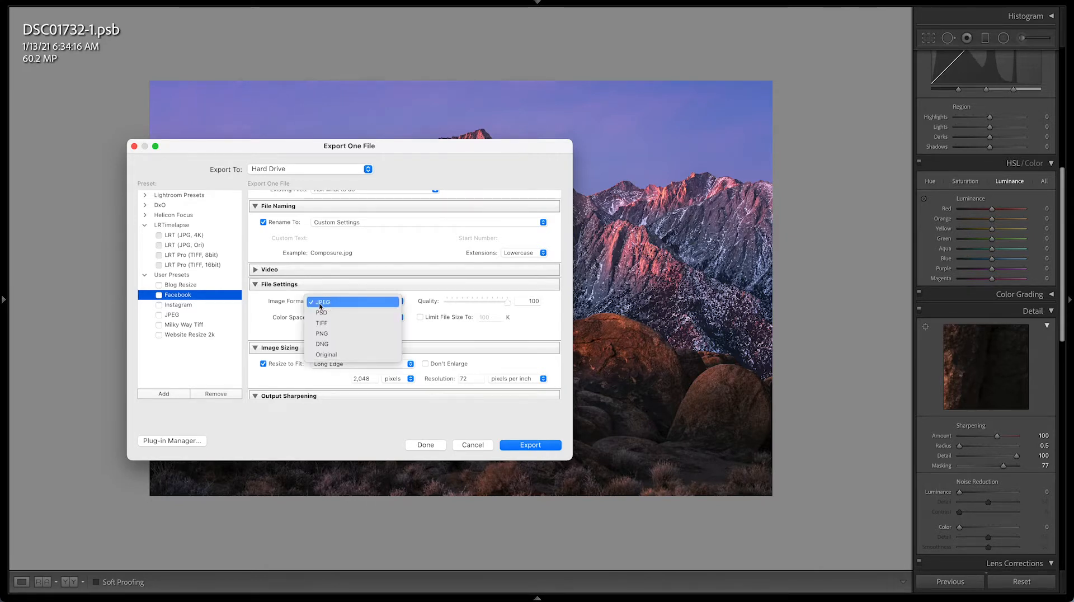
pyautogui.click(322, 301)
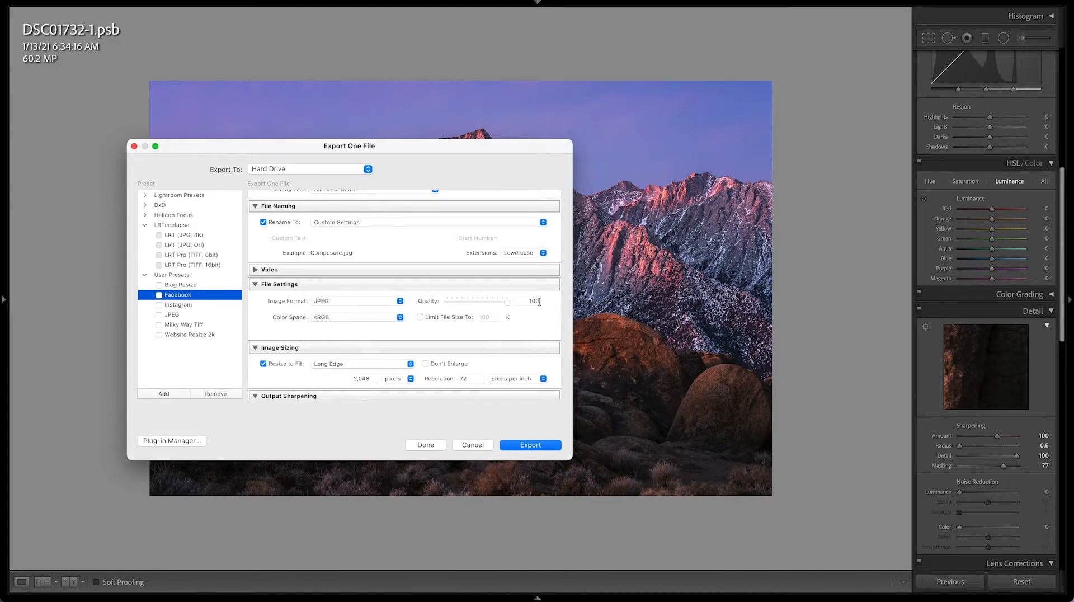
pyautogui.moveTo(465, 318)
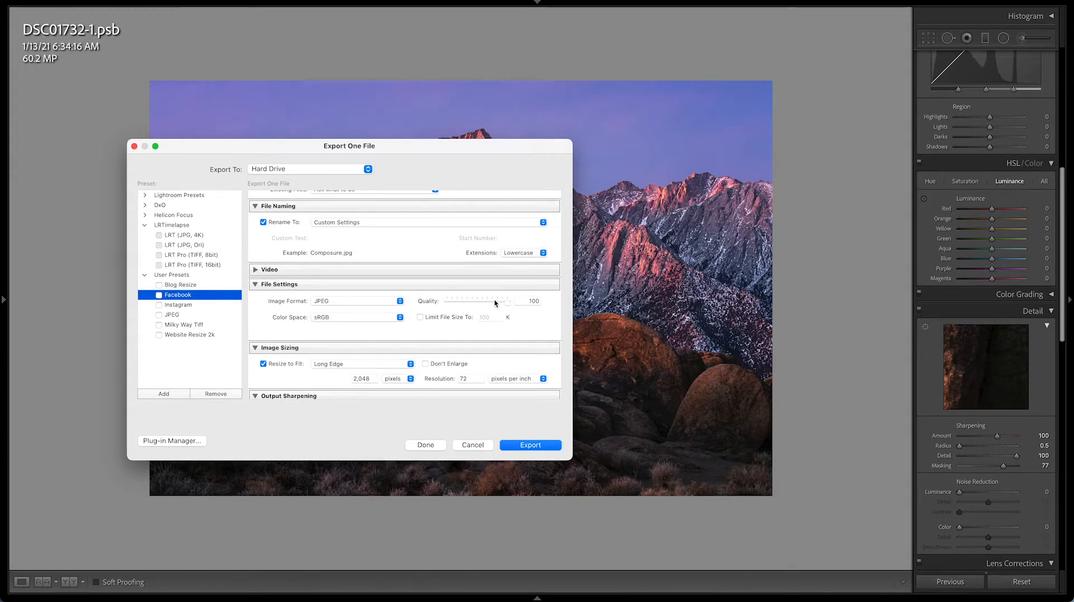
pyautogui.moveTo(507, 305)
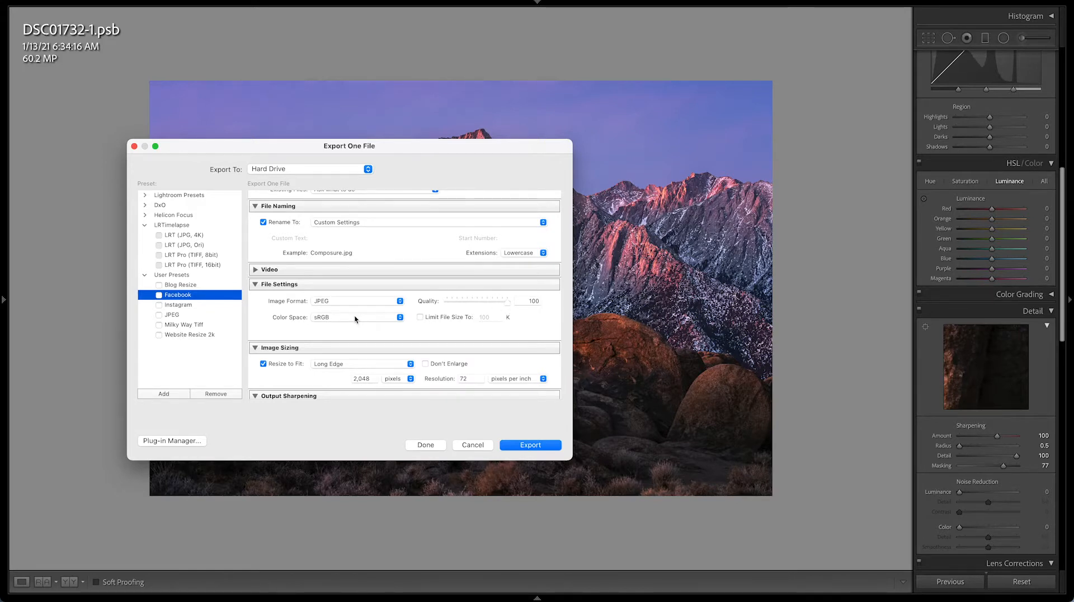
pyautogui.moveTo(377, 339)
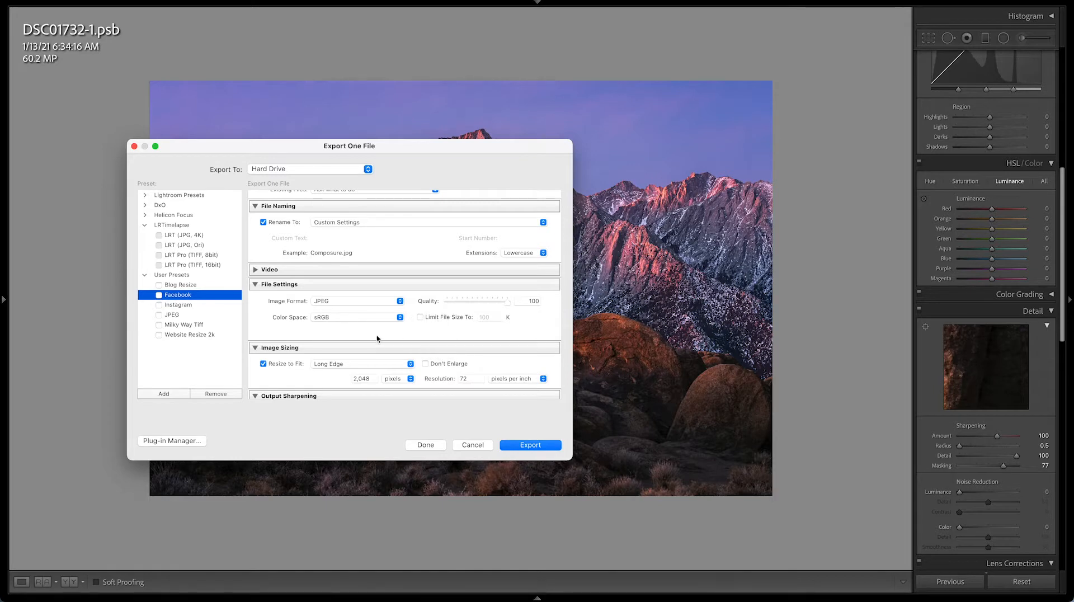
pyautogui.scroll(-3)
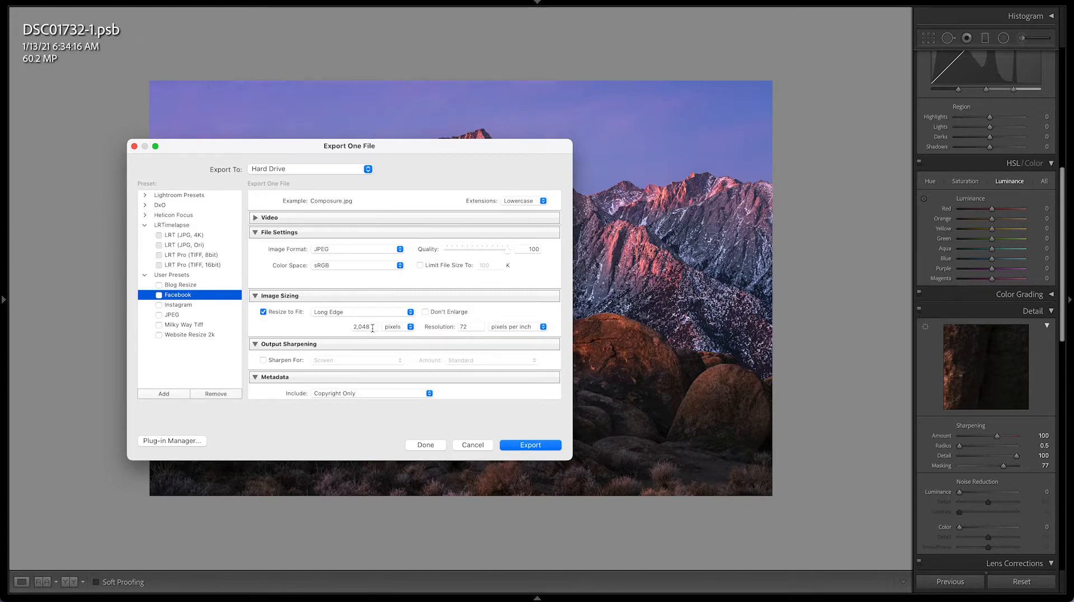
pyautogui.moveTo(291, 322)
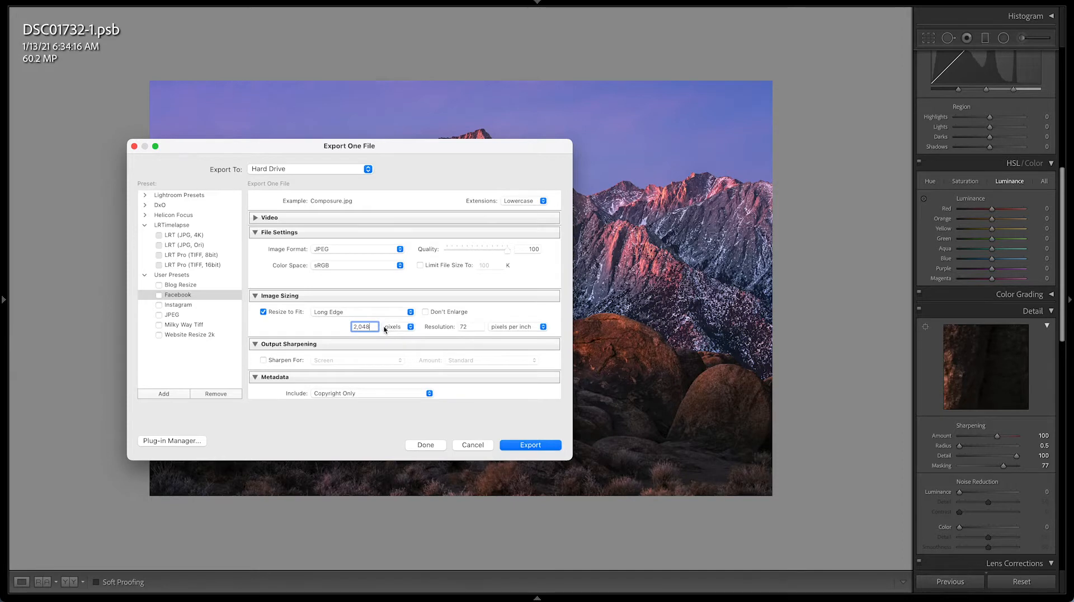
pyautogui.click(470, 327)
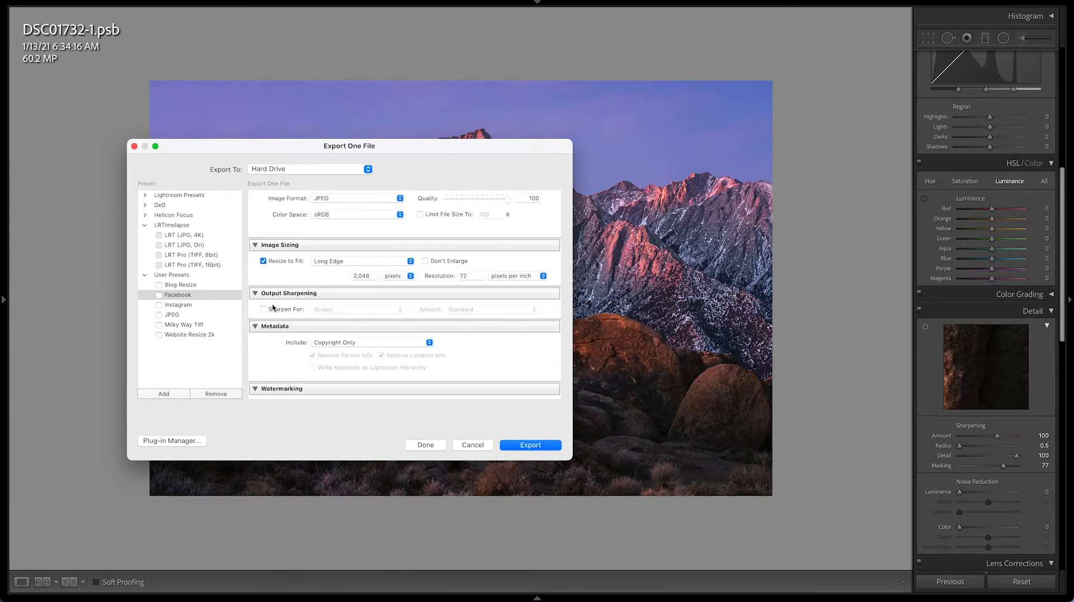
# Collapse Output Sharpening, then disable Watermark and collapse the Watermarking section.
pyautogui.click(255, 293)
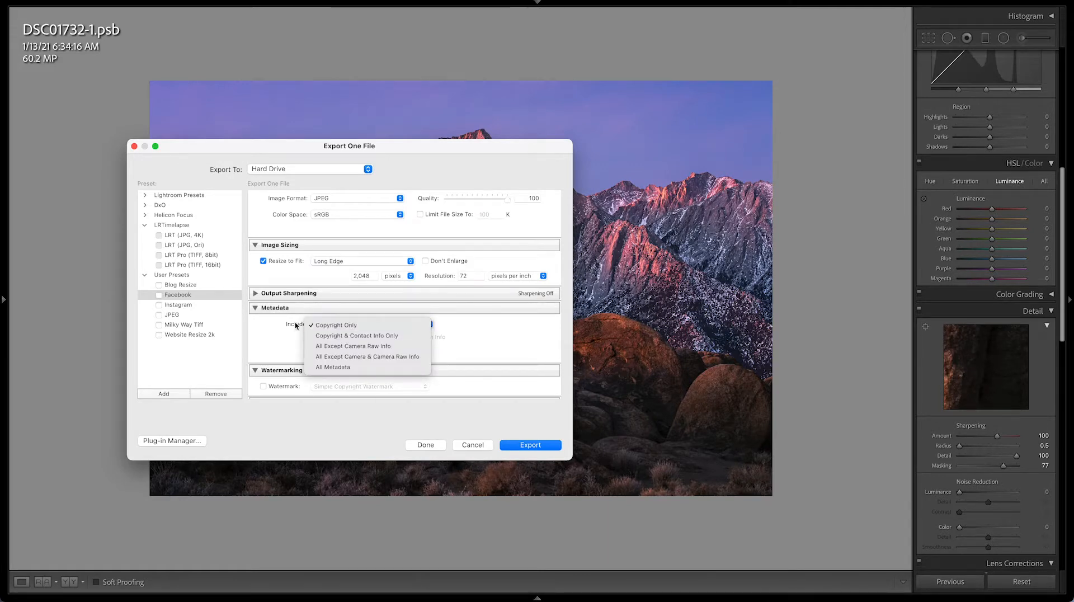
pyautogui.moveTo(342, 367)
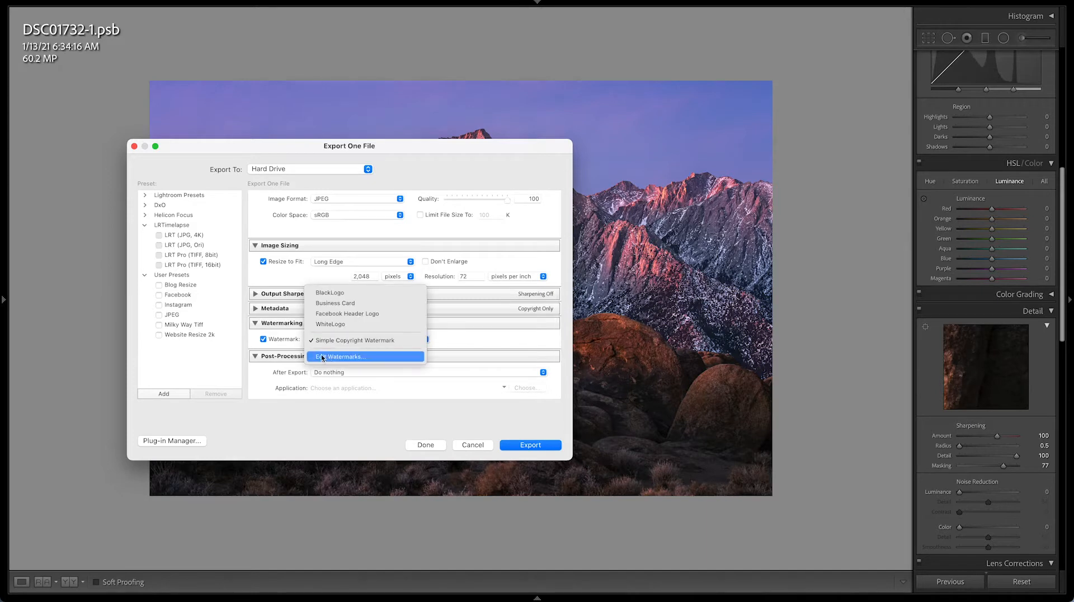
pyautogui.moveTo(330, 323)
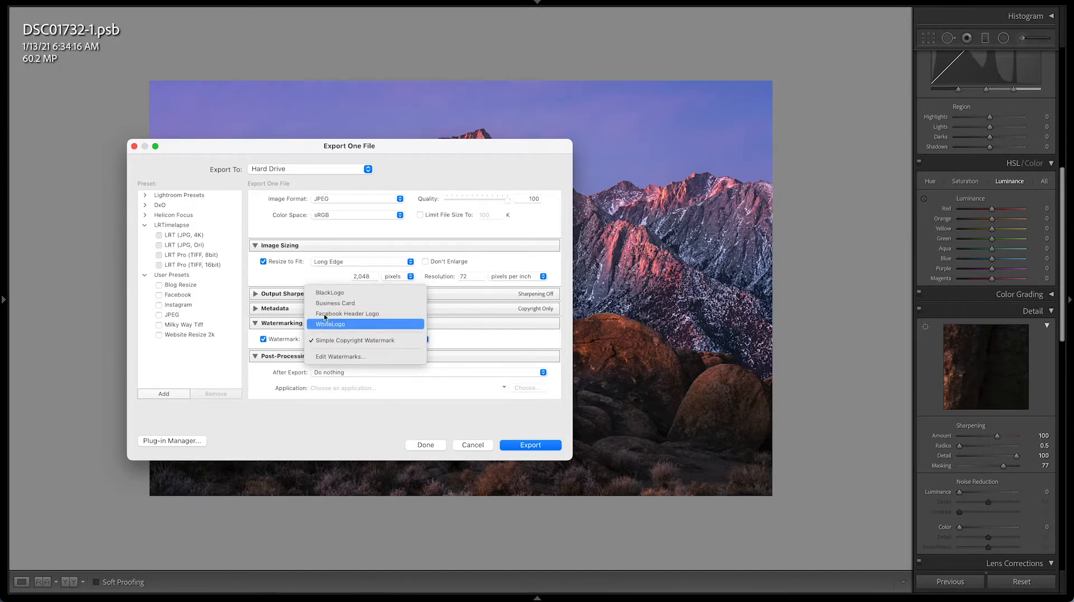
pyautogui.moveTo(276, 353)
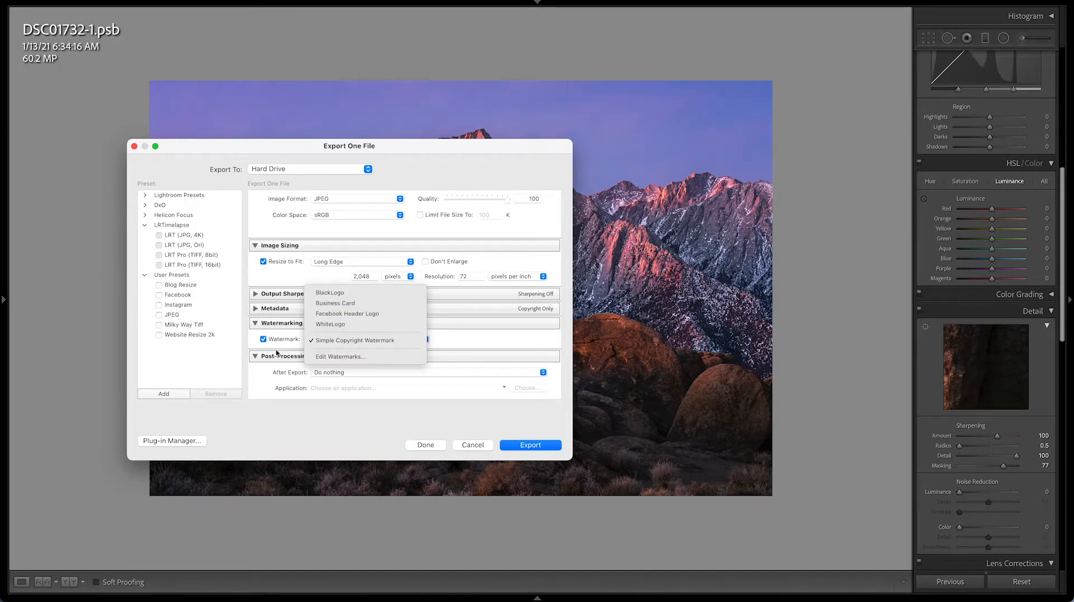
pyautogui.click(354, 340)
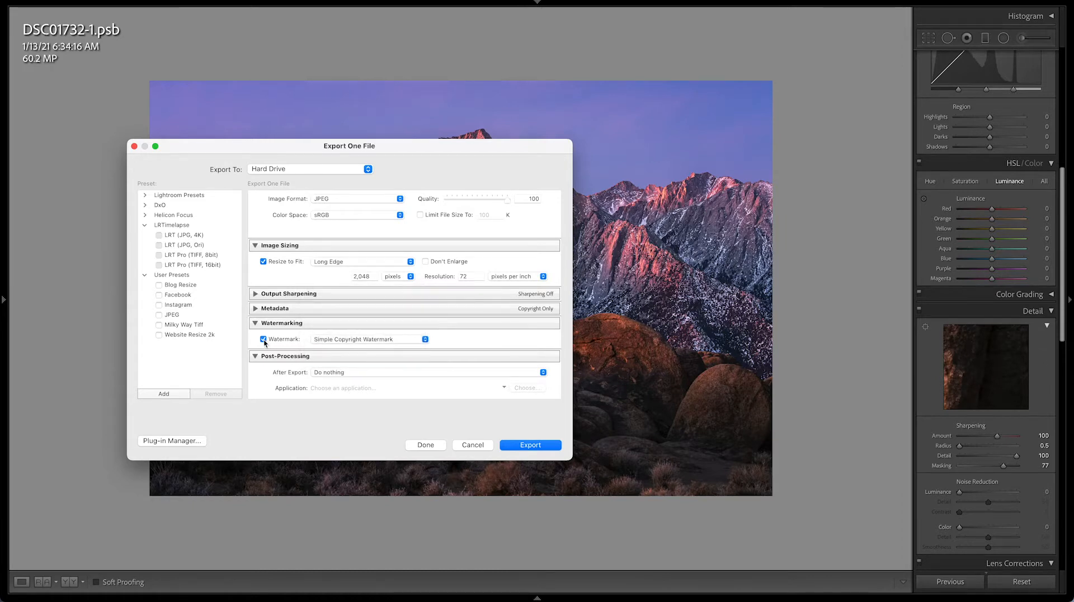
pyautogui.click(263, 339)
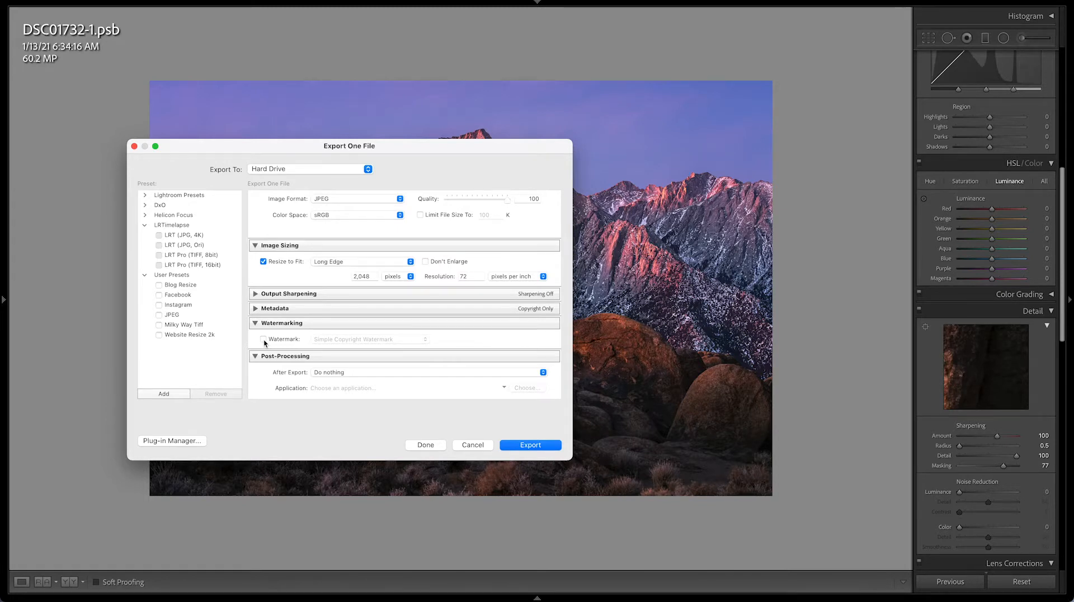
pyautogui.click(256, 323)
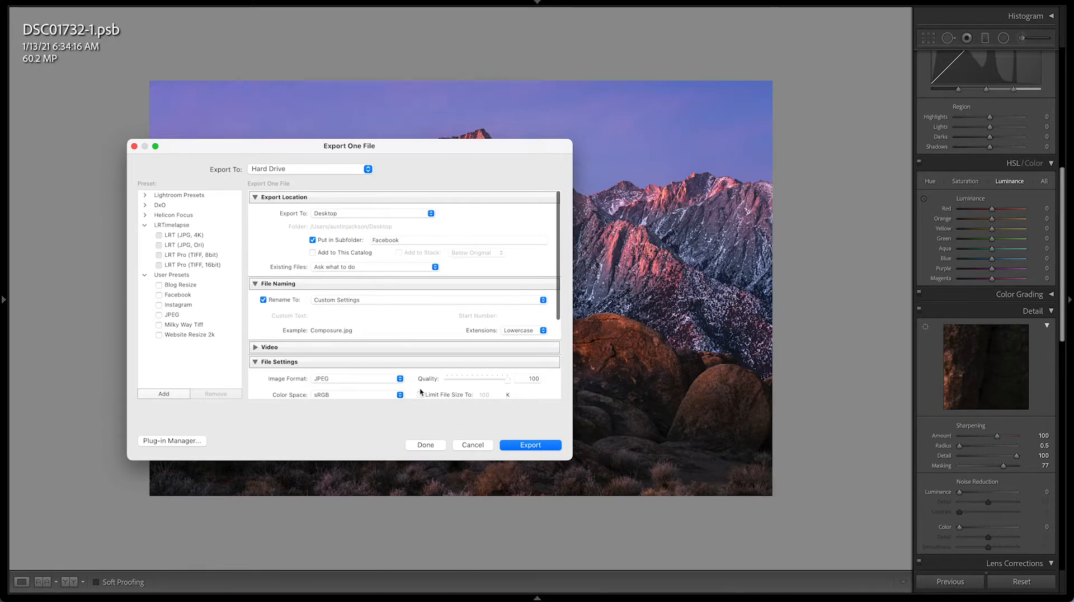
pyautogui.scroll(-3)
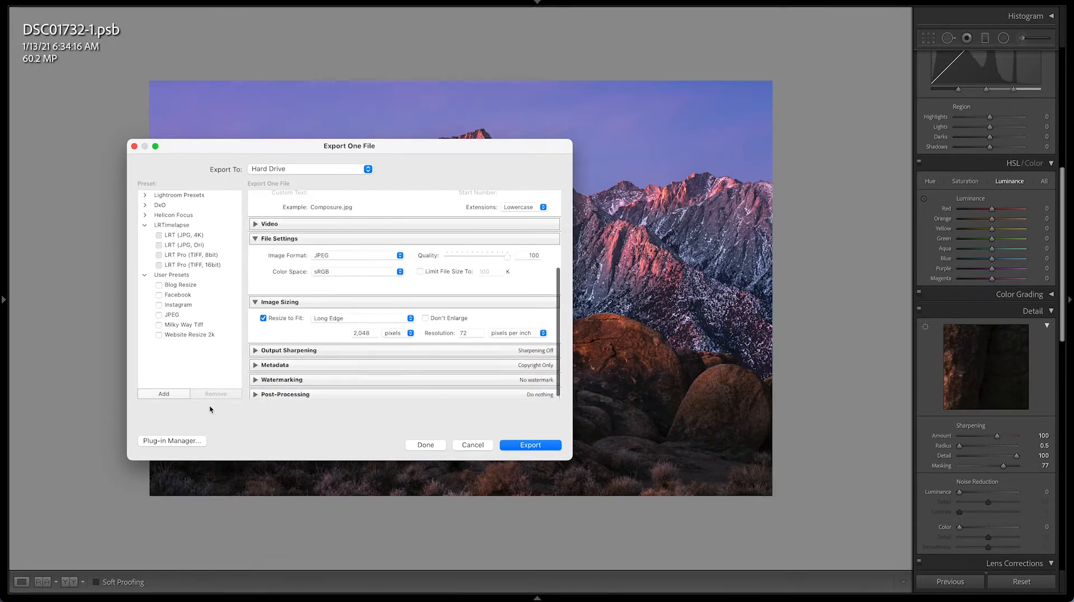
pyautogui.click(163, 393)
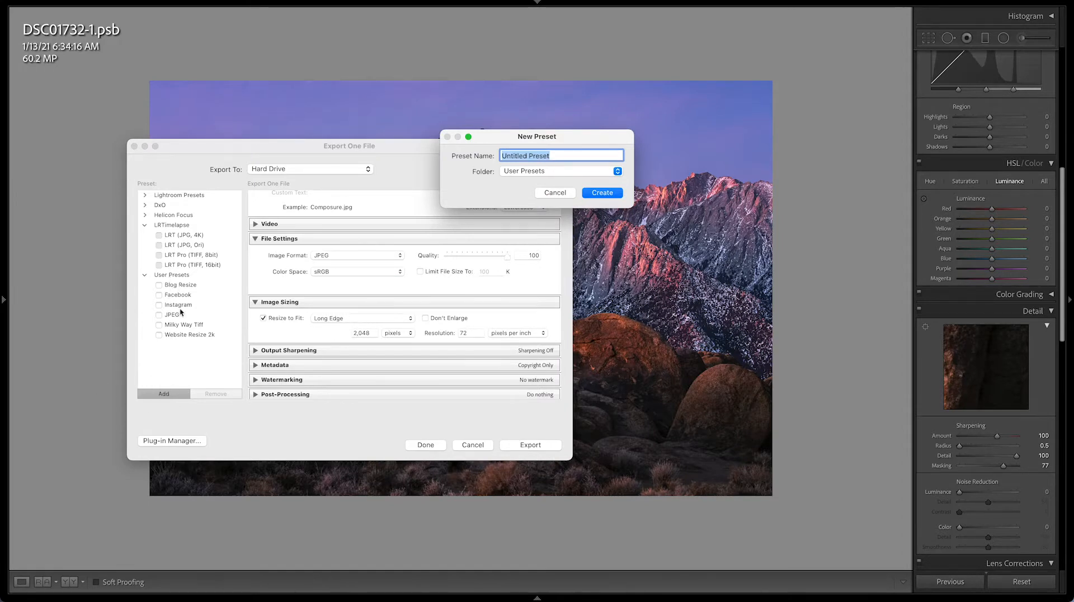
pyautogui.moveTo(435, 317)
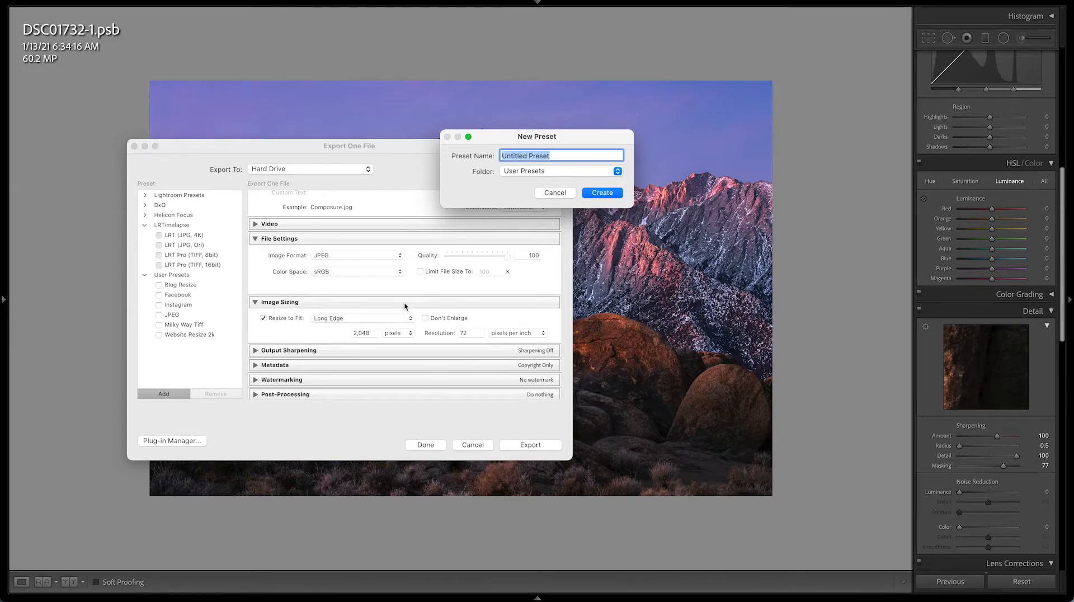
pyautogui.write('Facebook')
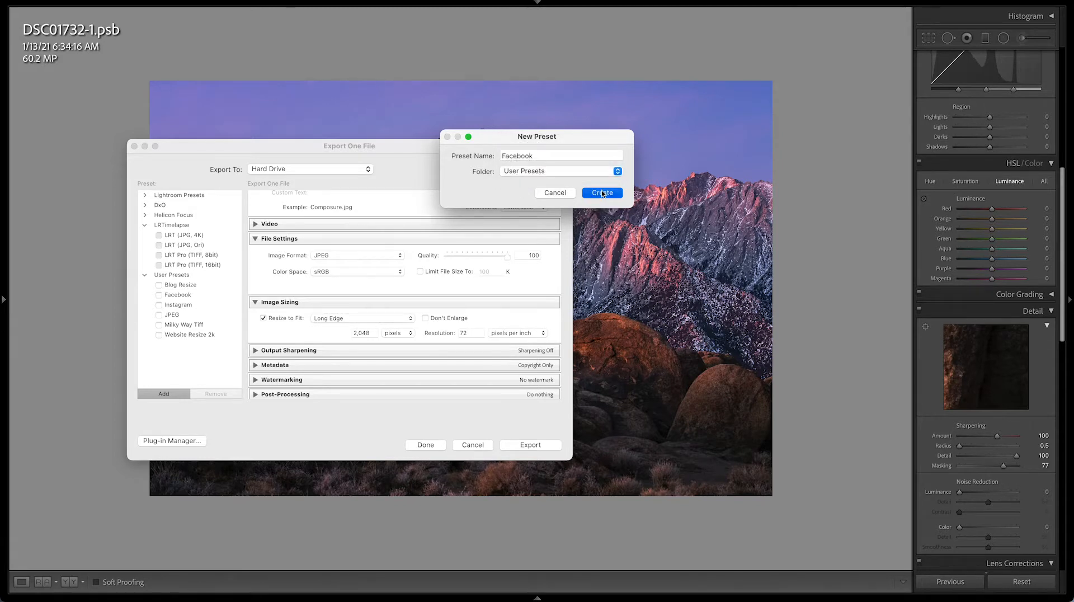
pyautogui.click(601, 192)
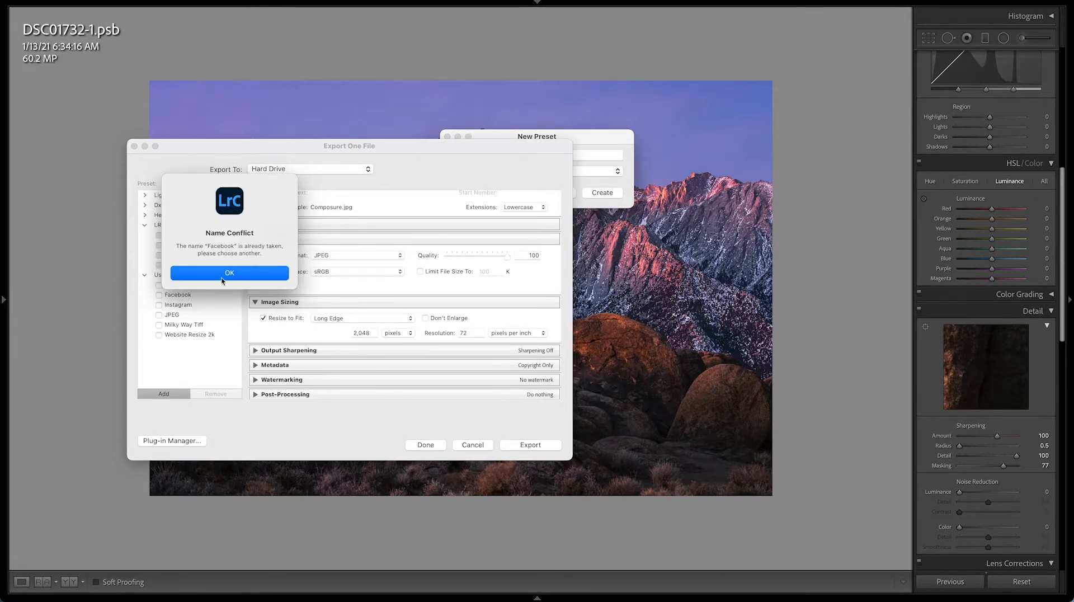
pyautogui.click(229, 273)
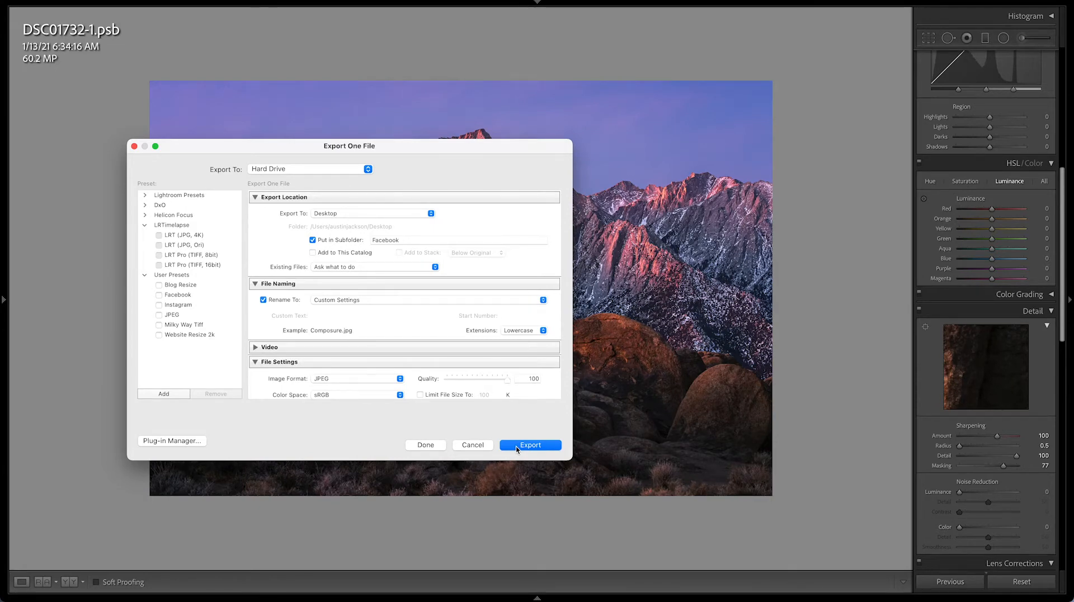
# Run the export with the Facebook preset settings.
pyautogui.click(529, 444)
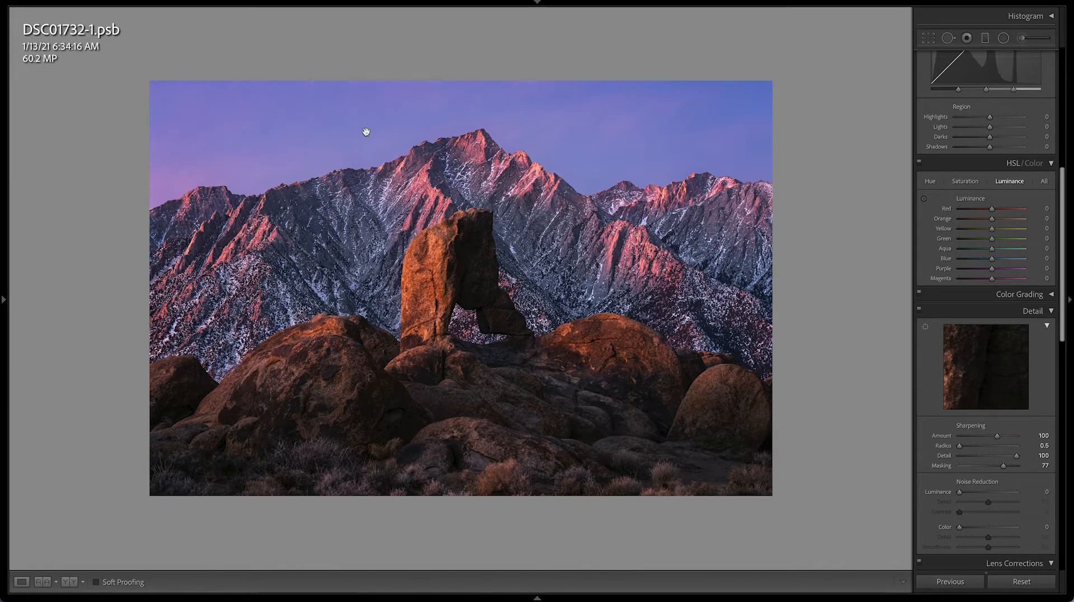
pyautogui.moveTo(396, 135)
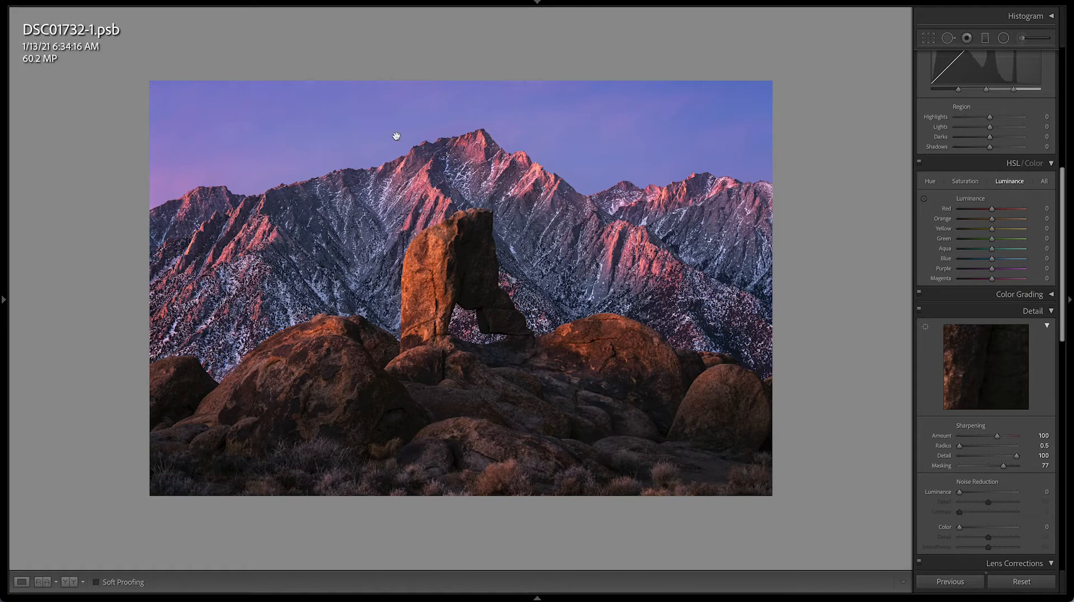
pyautogui.moveTo(997, 430)
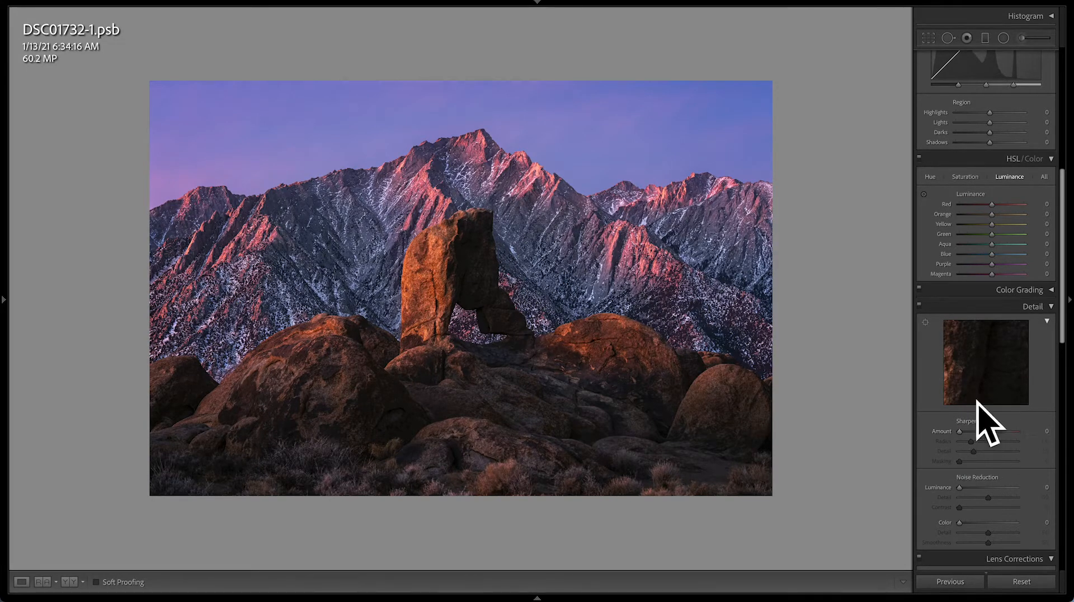
pyautogui.moveTo(986, 415)
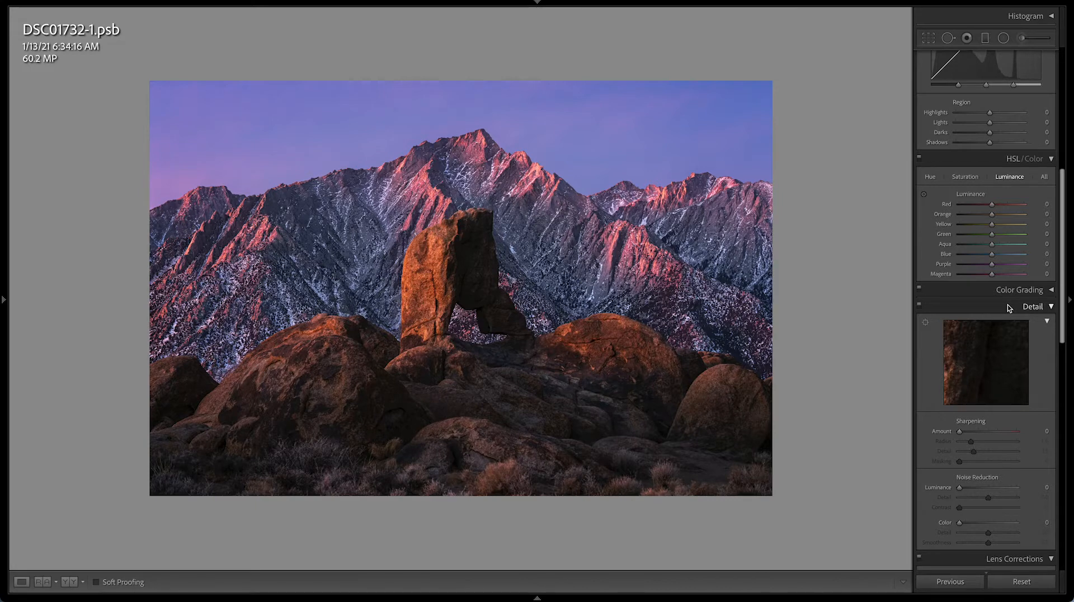
pyautogui.moveTo(693, 287)
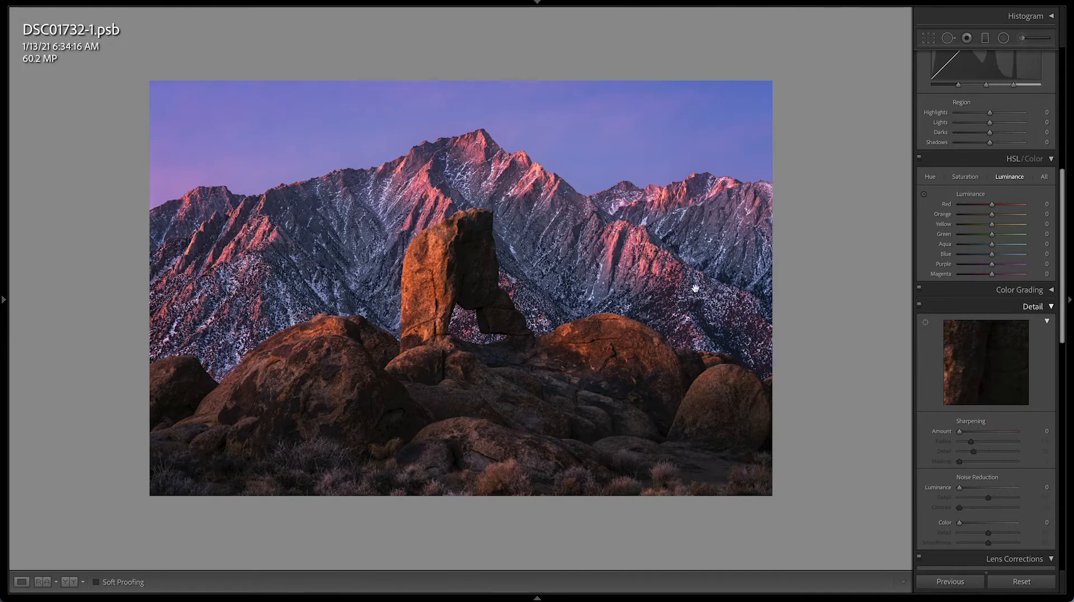
pyautogui.moveTo(651, 382)
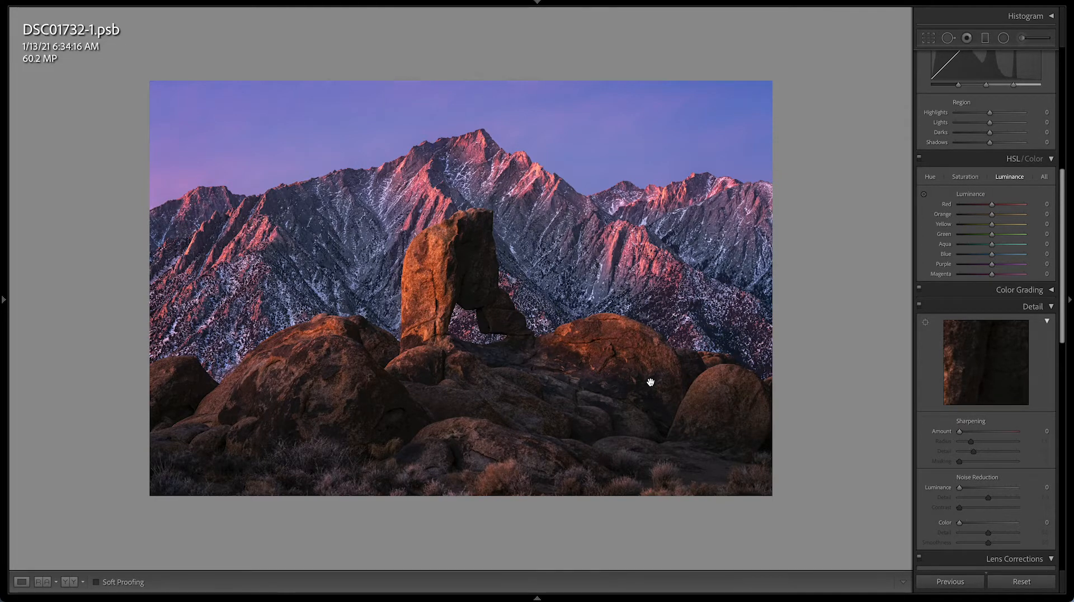
pyautogui.moveTo(172, 109)
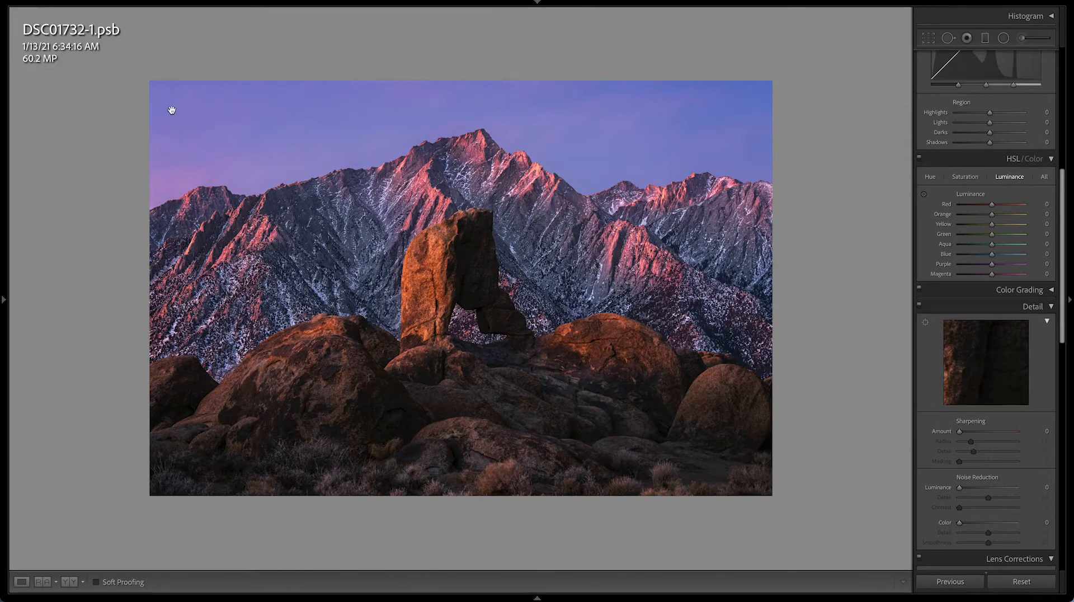
pyautogui.moveTo(864, 415)
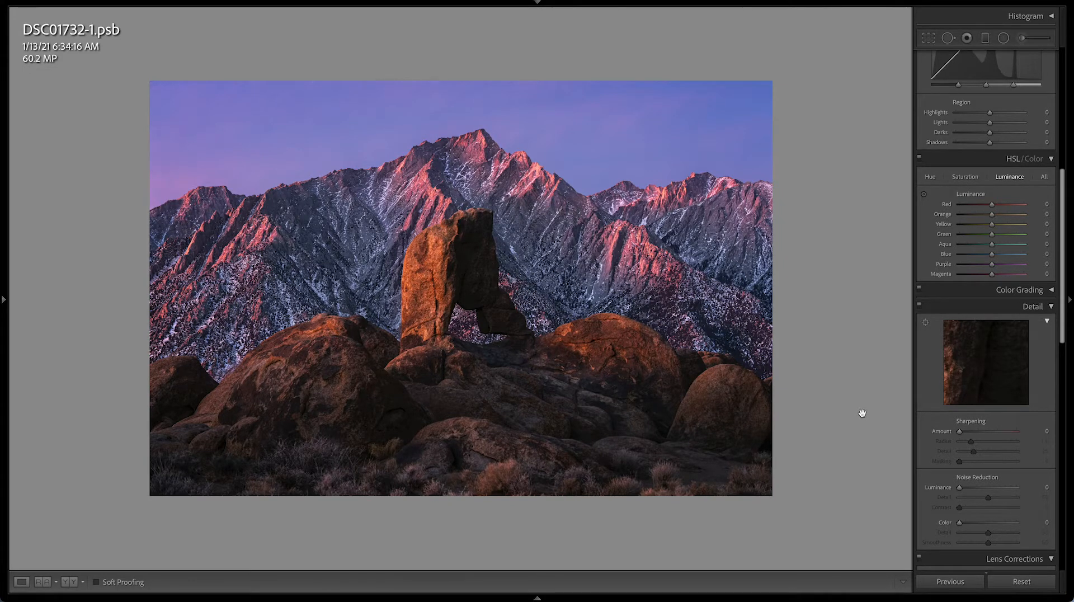
pyautogui.moveTo(525, 381)
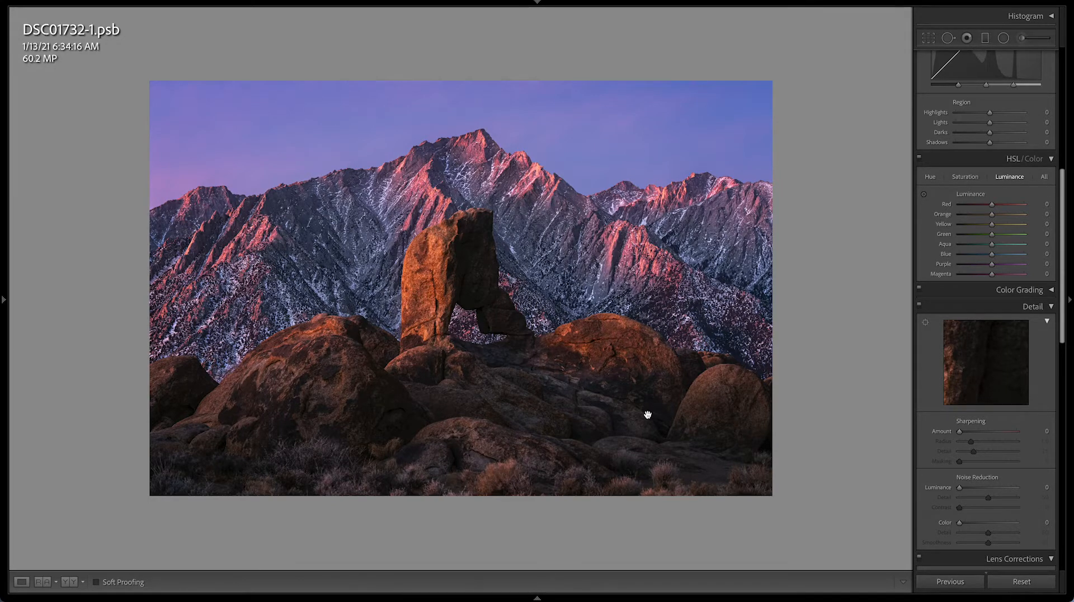
pyautogui.moveTo(410, 285)
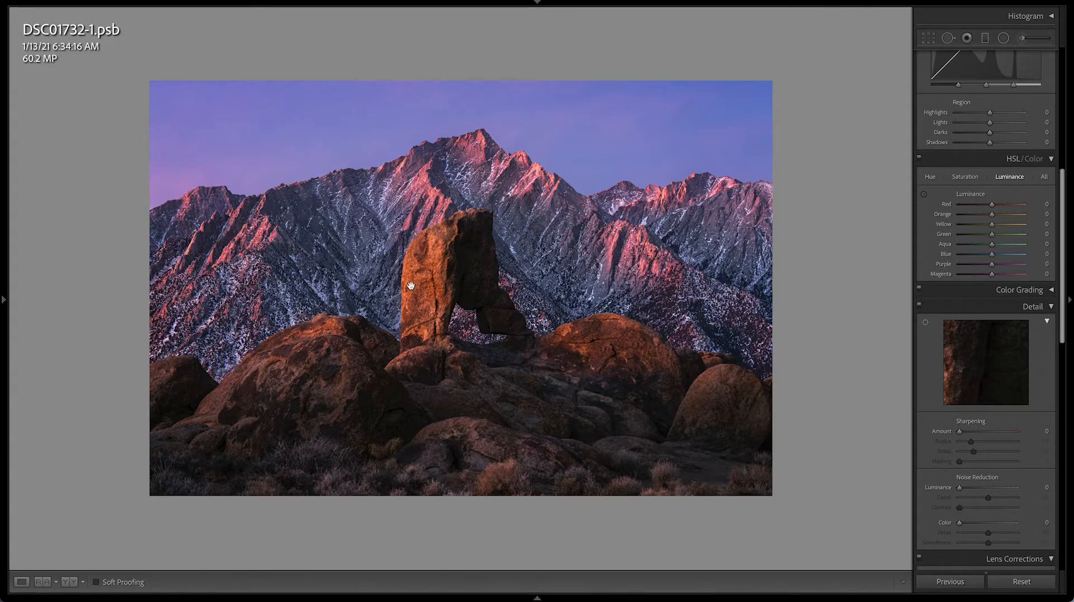
pyautogui.moveTo(790, 361)
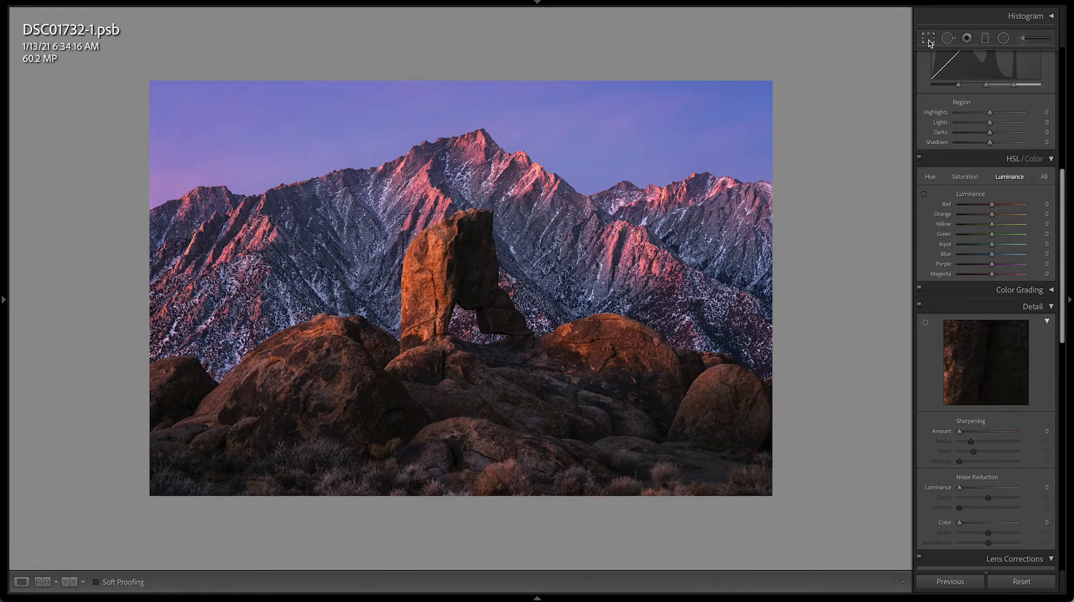
# Crop the photo to a 1 x 1 square aspect ratio.
pyautogui.click(930, 37)
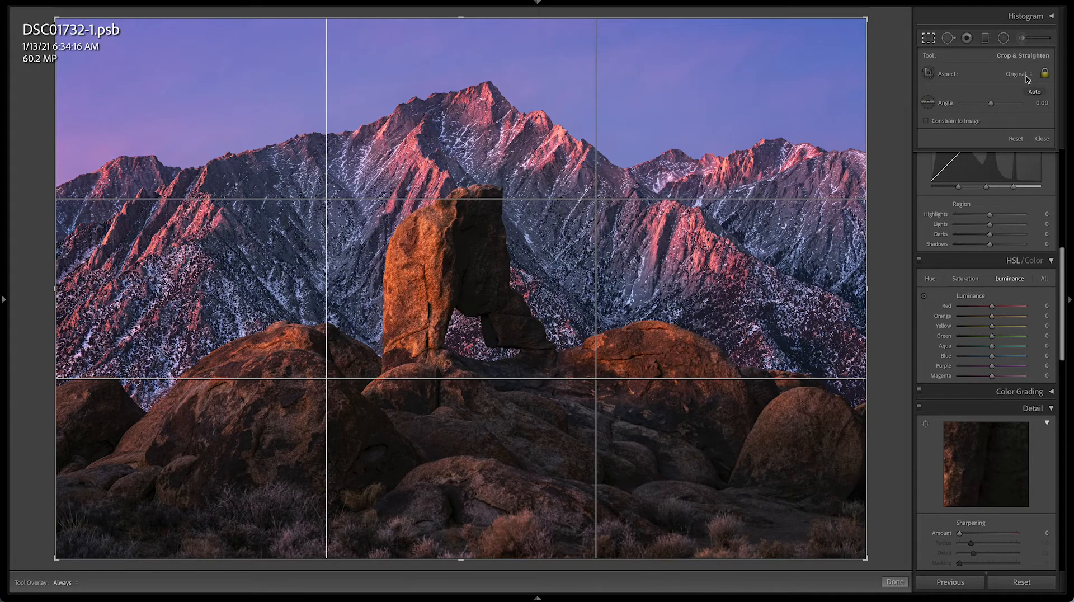
pyautogui.click(1021, 73)
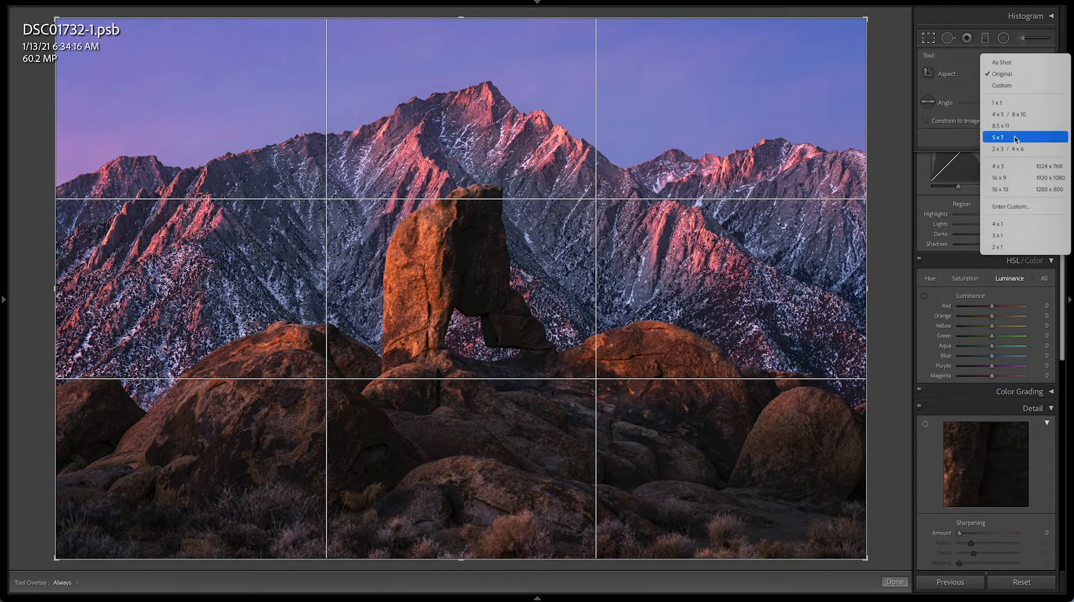
pyautogui.moveTo(1007, 113)
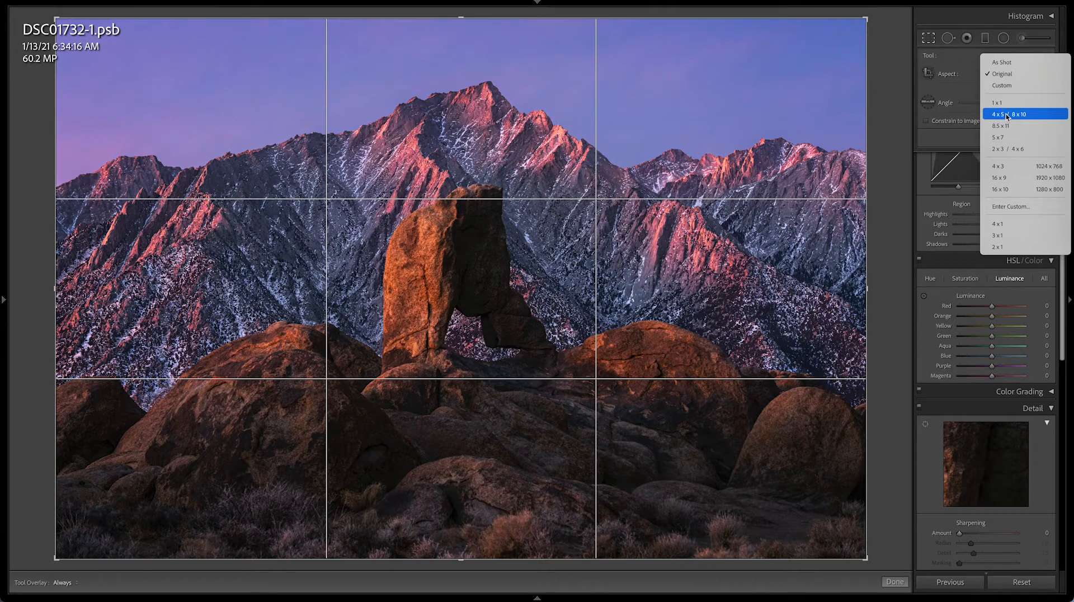
pyautogui.click(1004, 113)
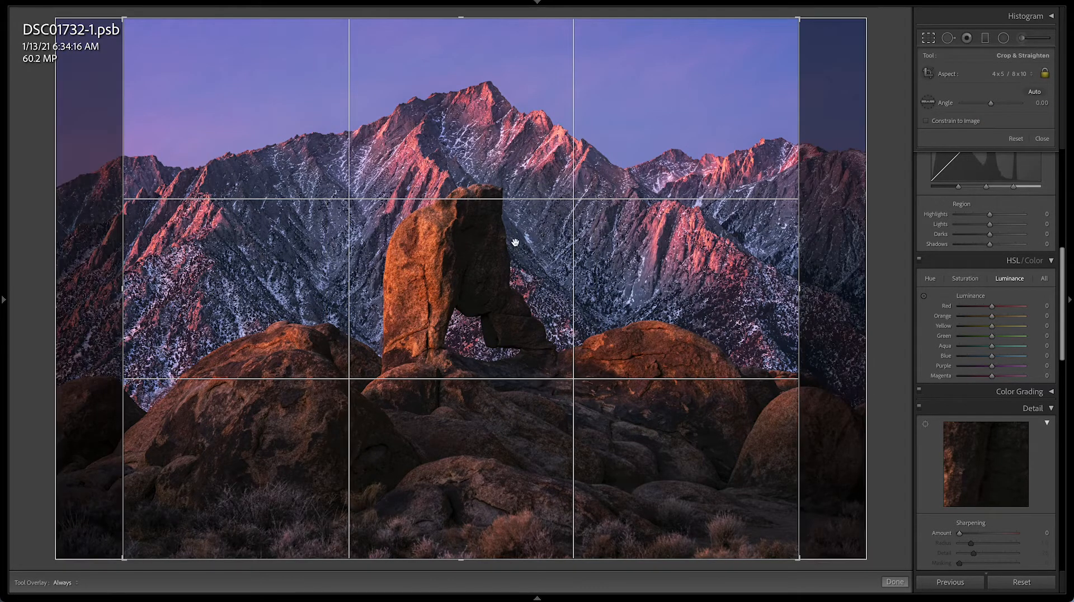
pyautogui.moveTo(345, 123)
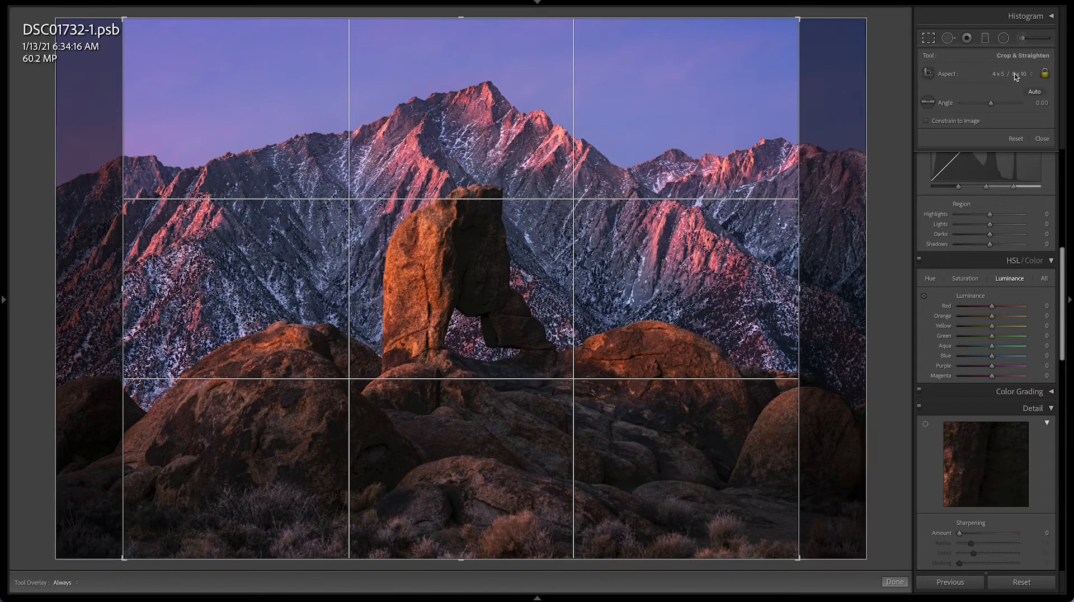
pyautogui.click(1014, 73)
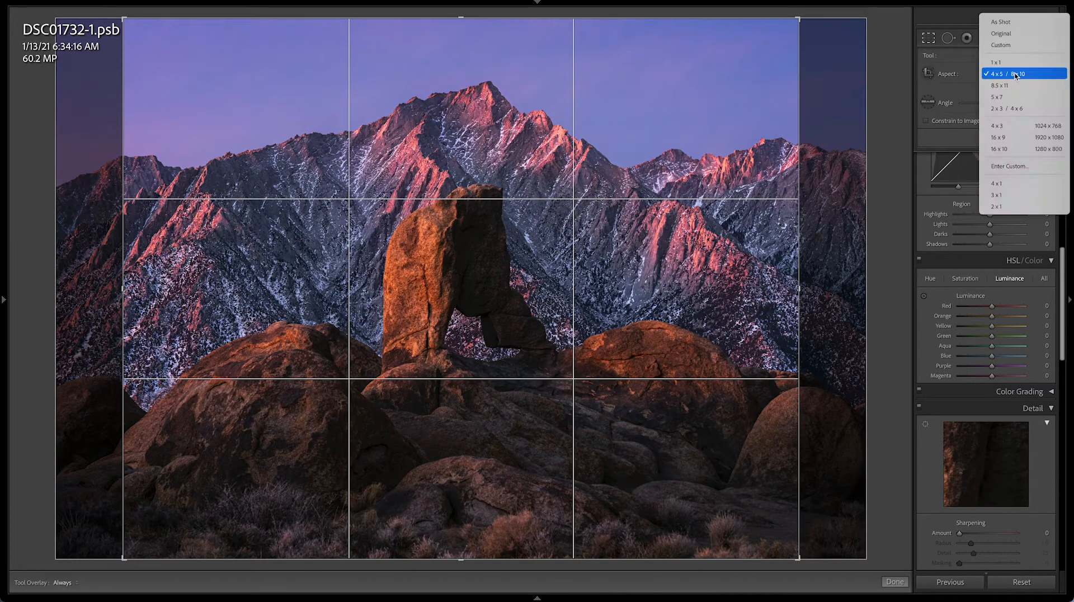
pyautogui.click(1001, 62)
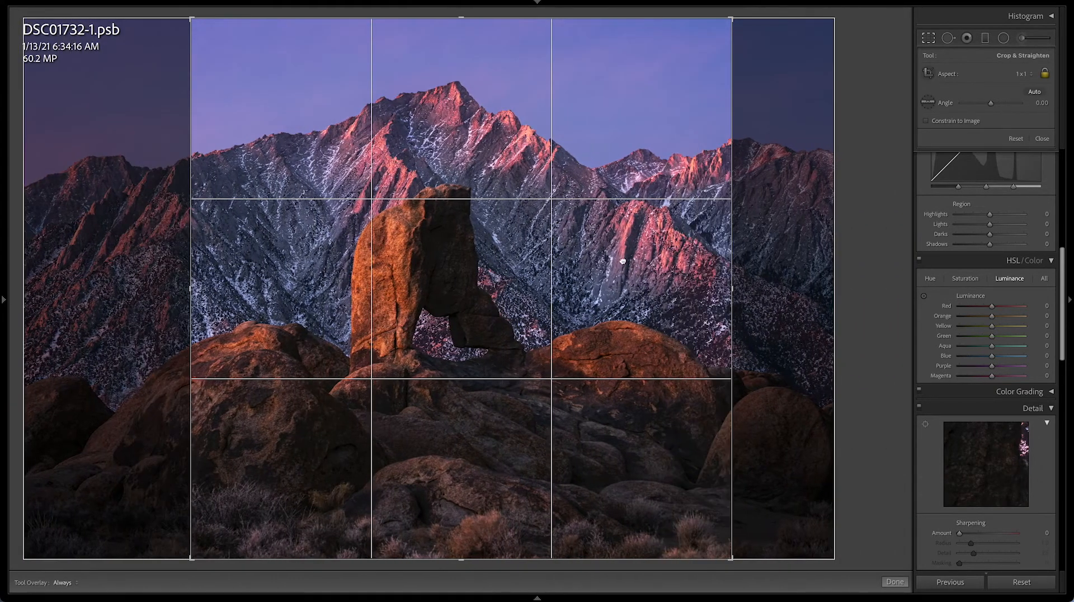
pyautogui.click(895, 581)
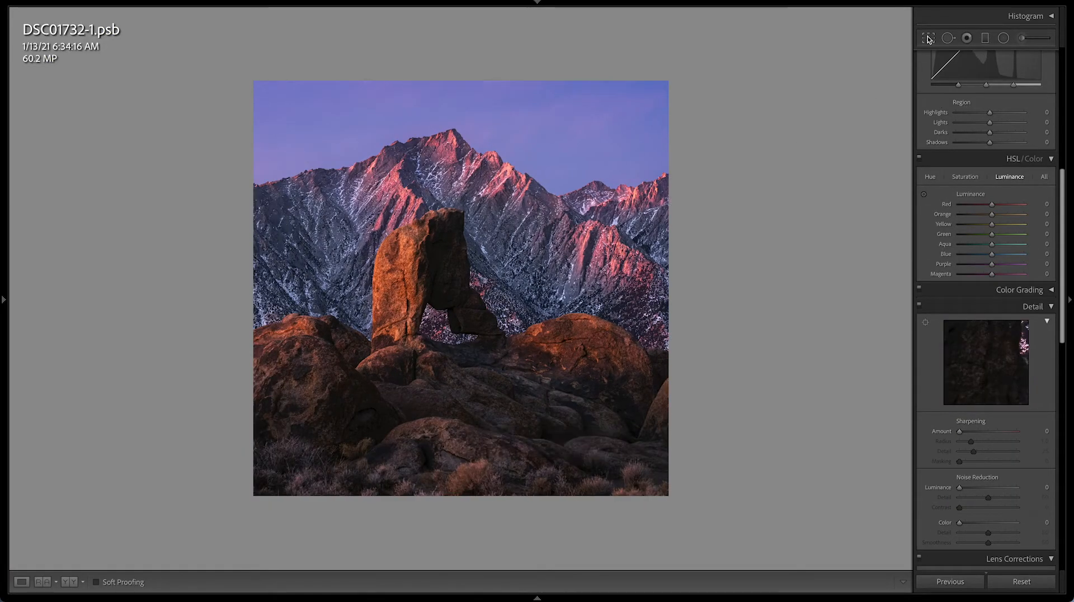
# Reframe the square crop around the arch beneath the main peak.
pyautogui.click(929, 38)
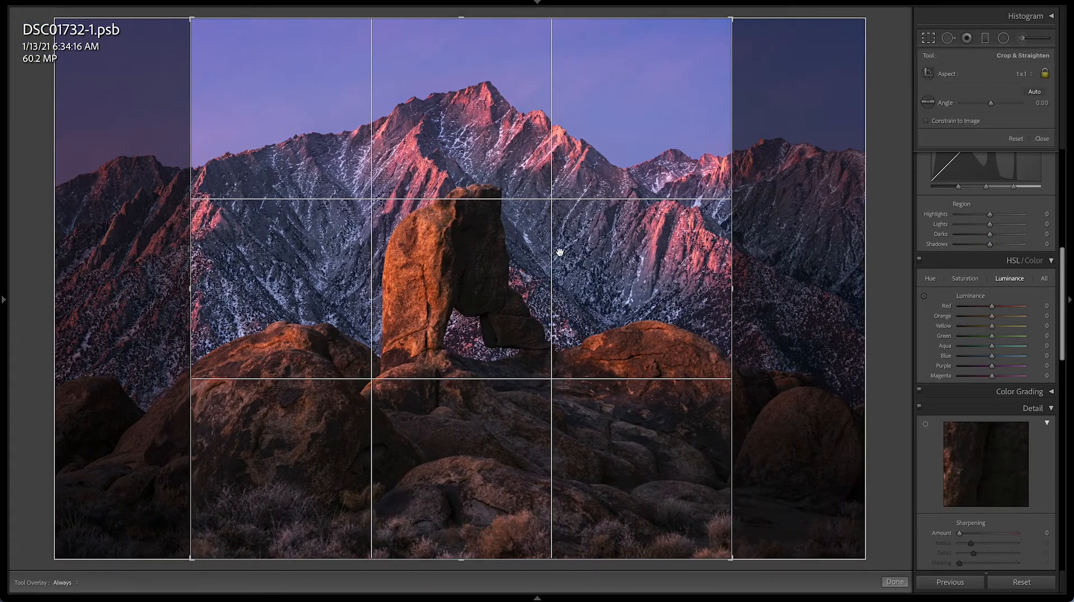
pyautogui.click(894, 582)
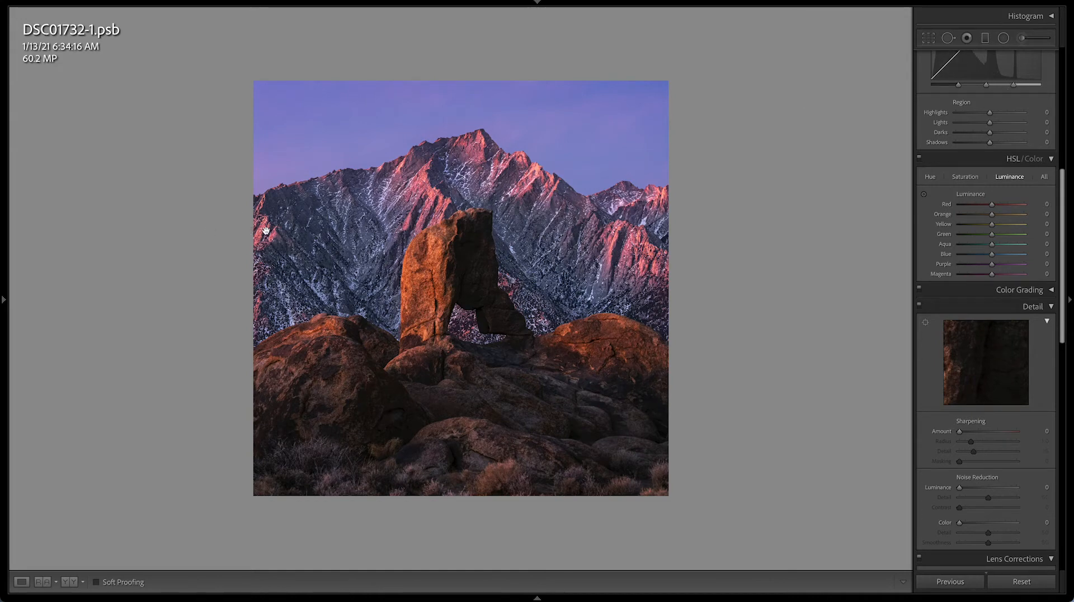
pyautogui.moveTo(570, 178)
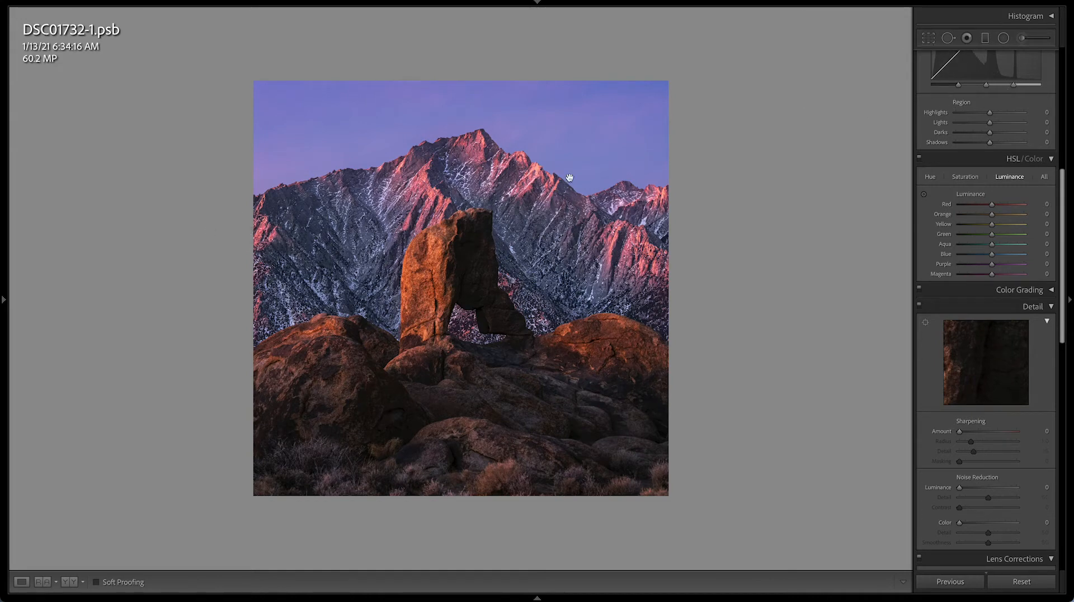
pyautogui.moveTo(850, 130)
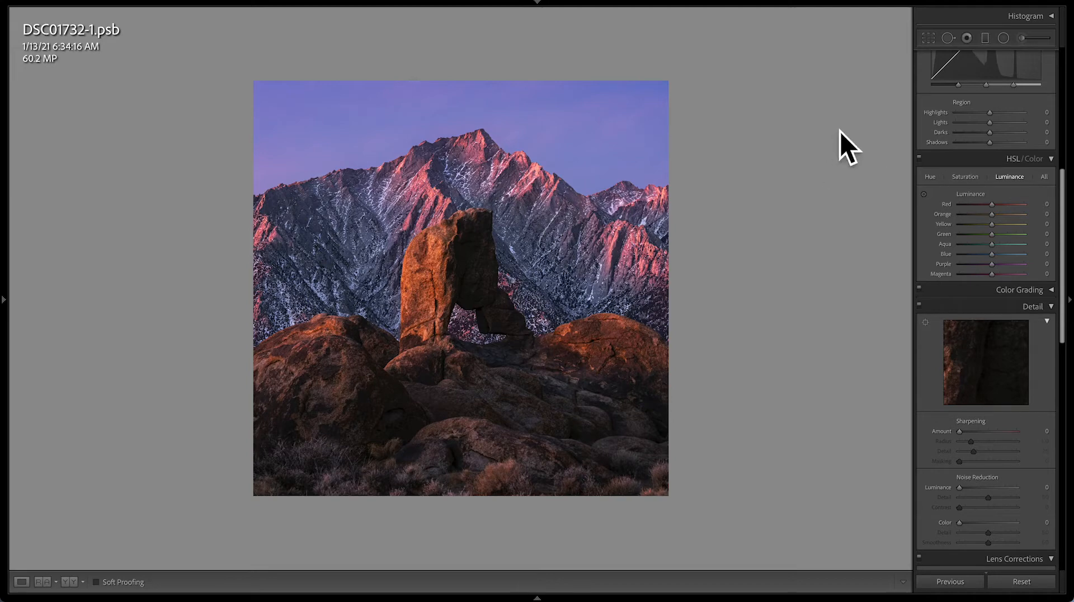
pyautogui.click(929, 38)
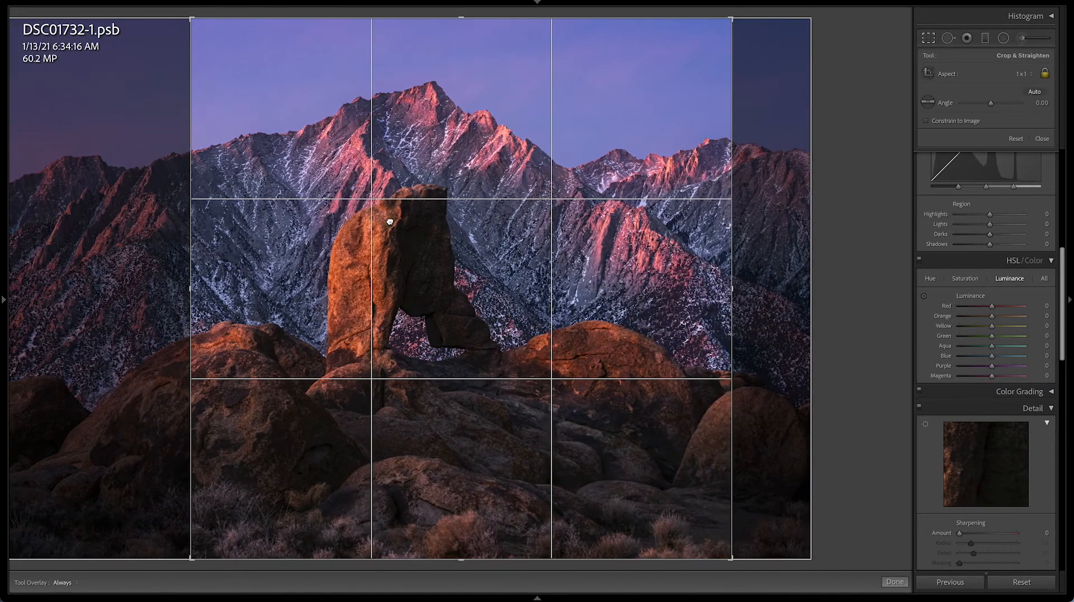
pyautogui.click(894, 582)
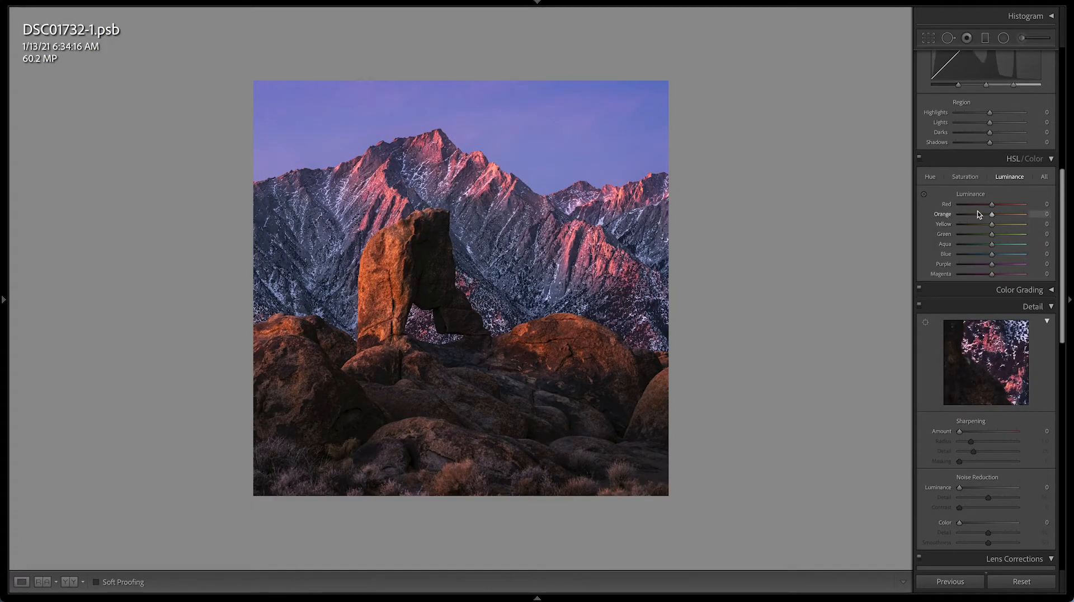
# Scroll the right-hand panel down toward the Detail panel.
pyautogui.scroll(-3)
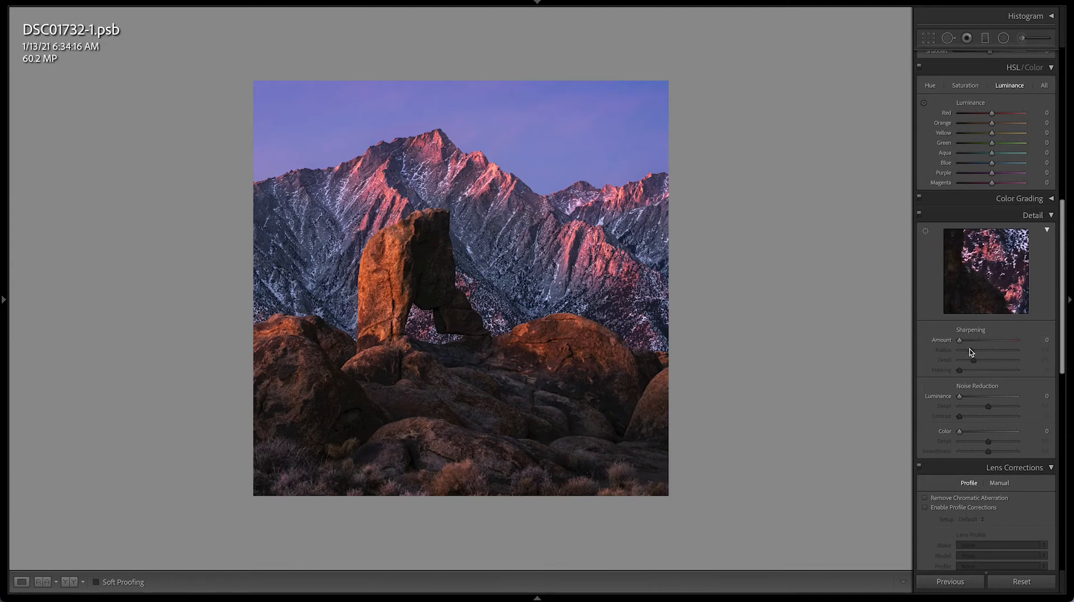
pyautogui.moveTo(605, 180)
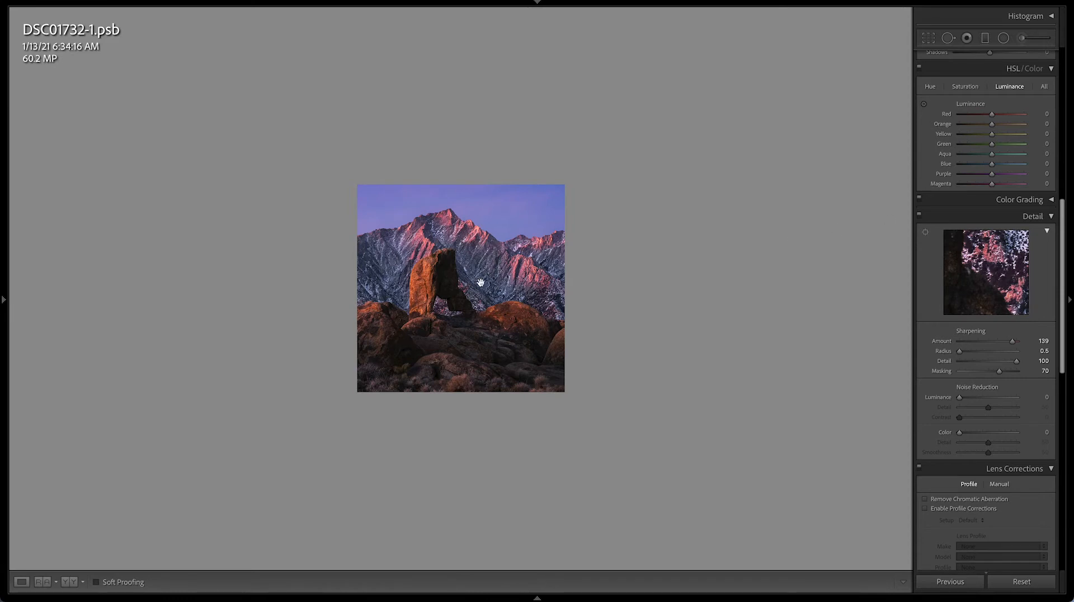
pyautogui.moveTo(992, 238)
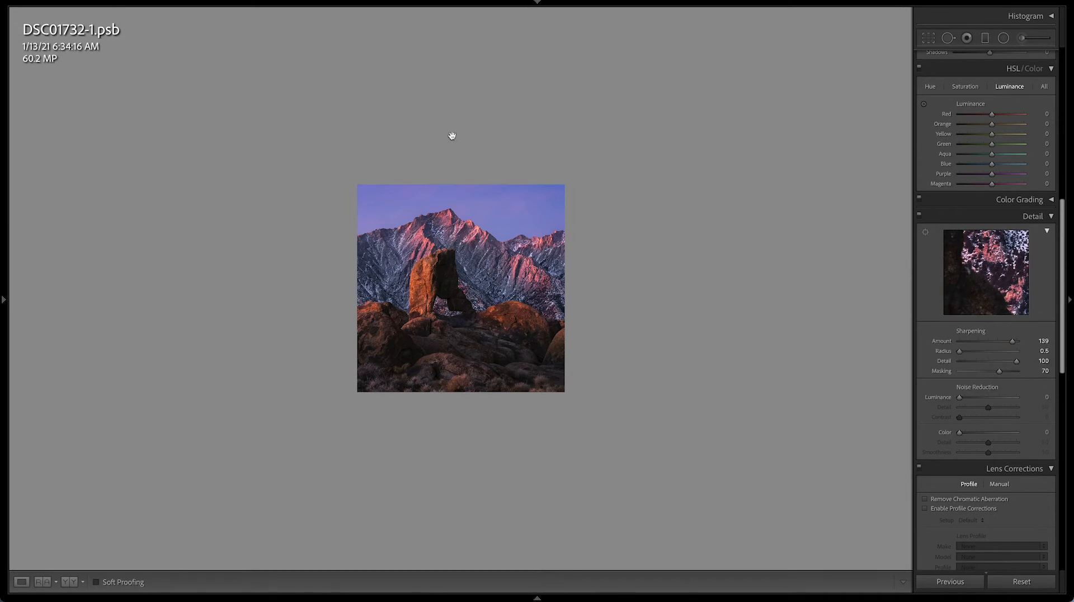
# Open Export with the Instagram user preset and review File Naming and Image Sizing.
pyautogui.click(107, 4)
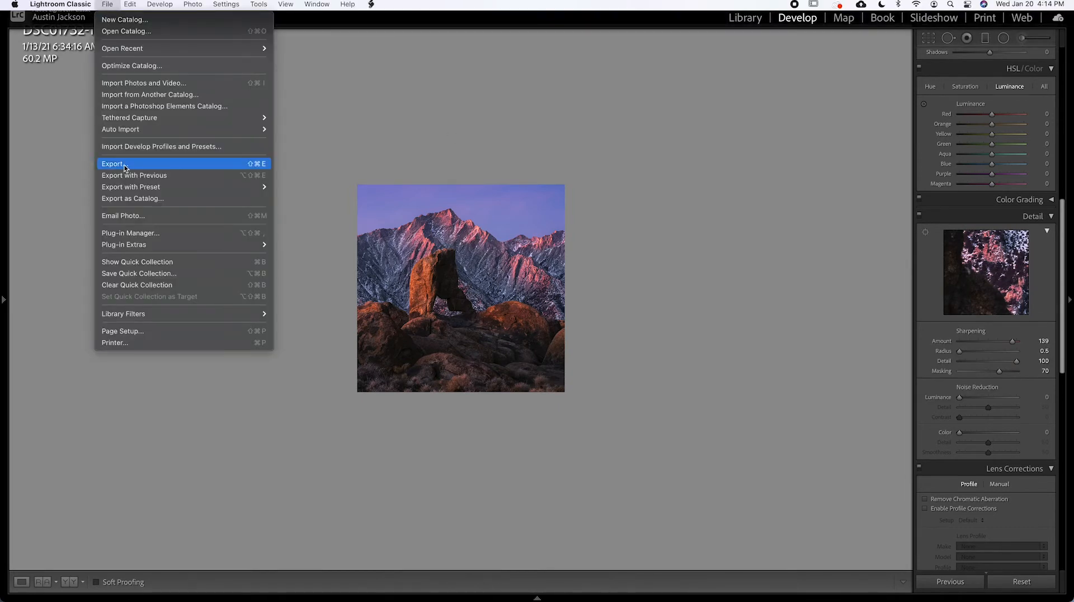
pyautogui.click(112, 164)
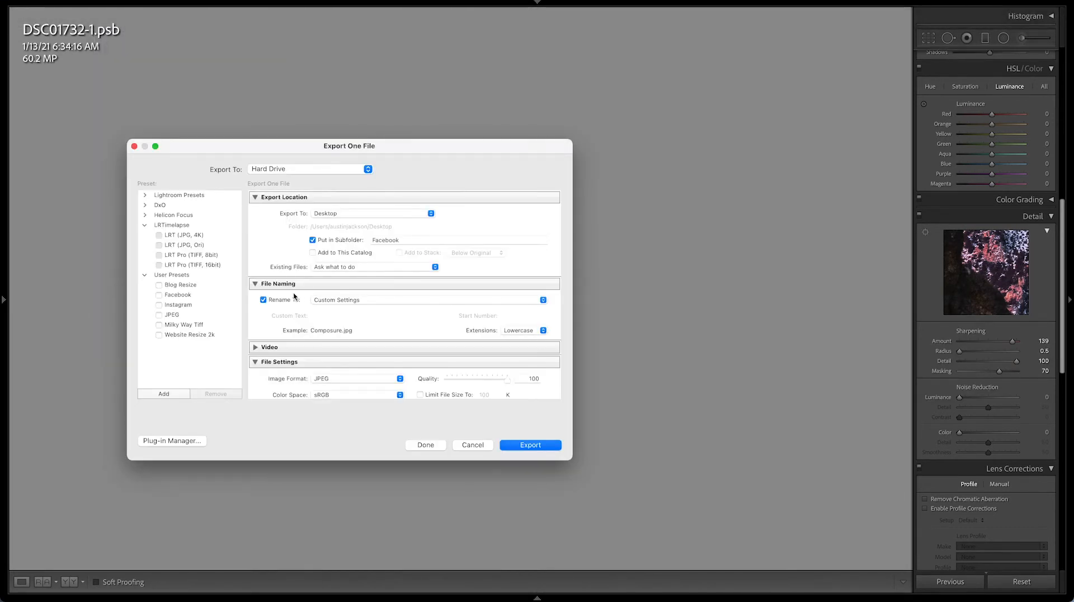
pyautogui.click(177, 305)
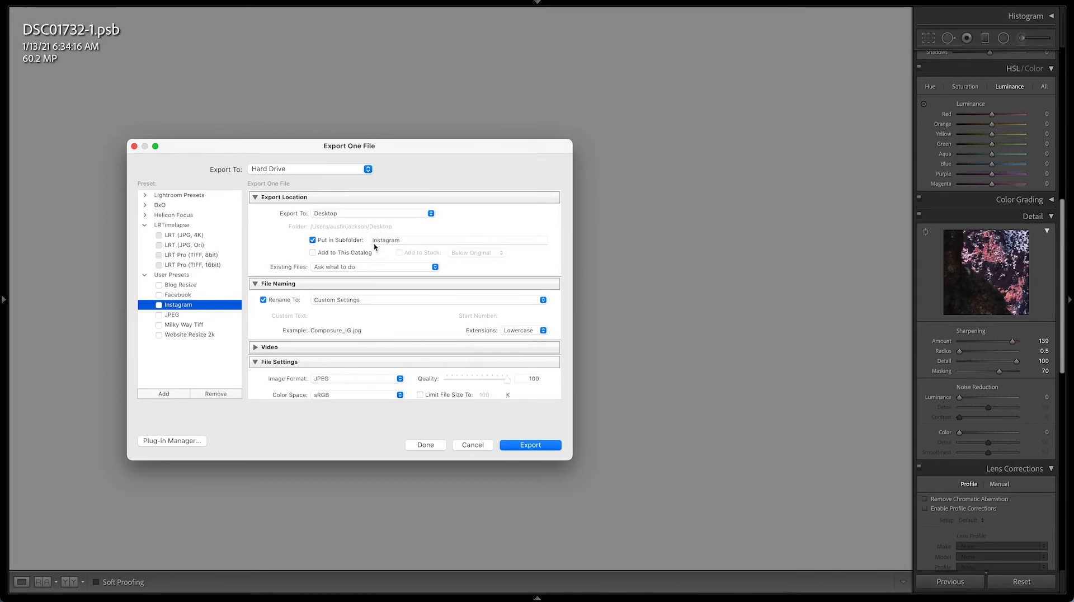
pyautogui.moveTo(388, 229)
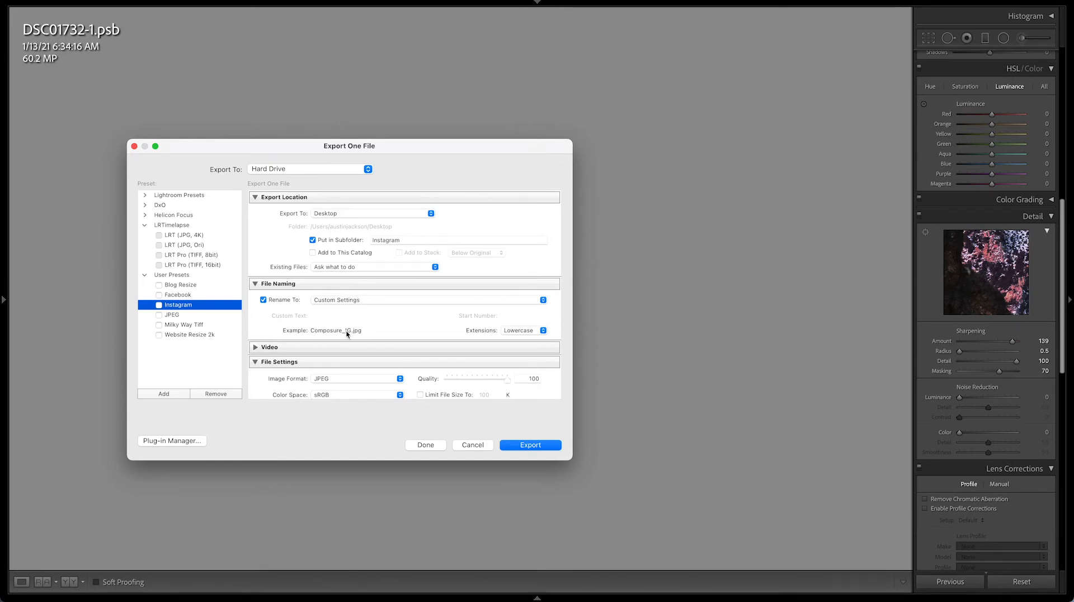
pyautogui.scroll(-3)
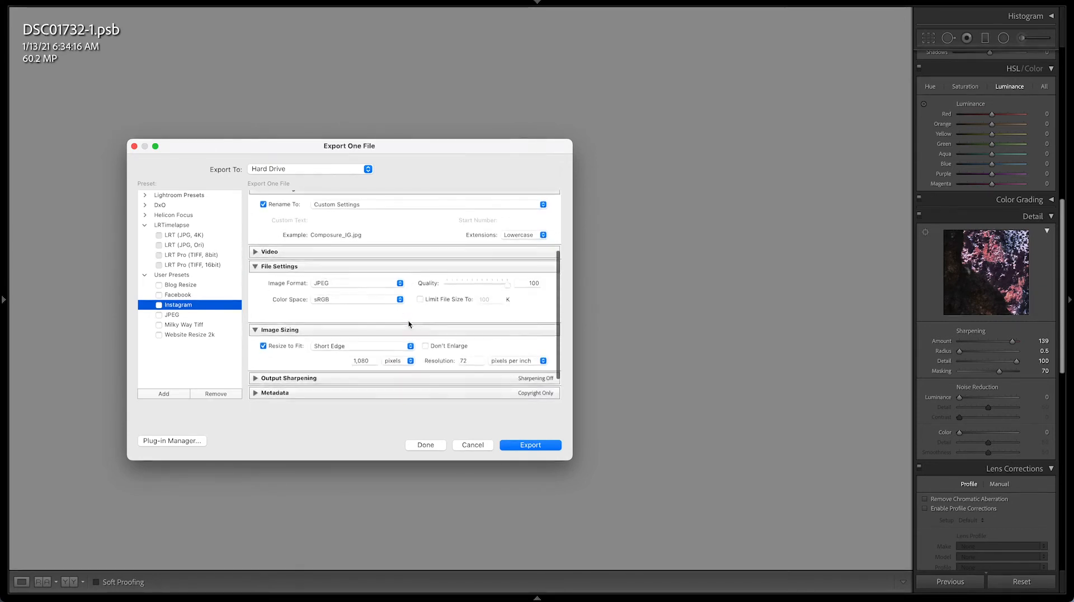
pyautogui.scroll(3)
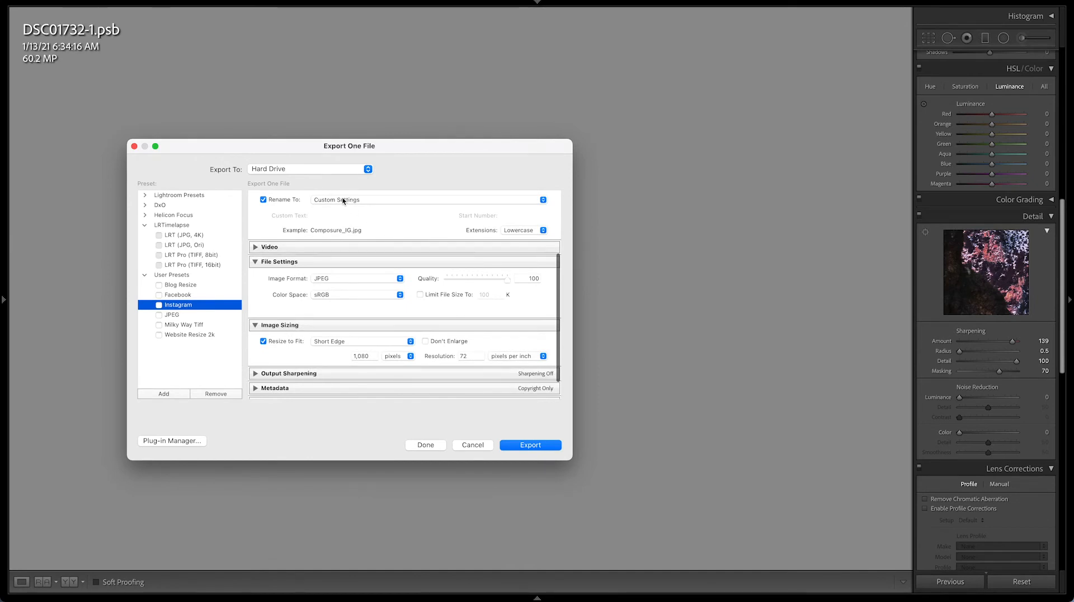
pyautogui.moveTo(291, 208)
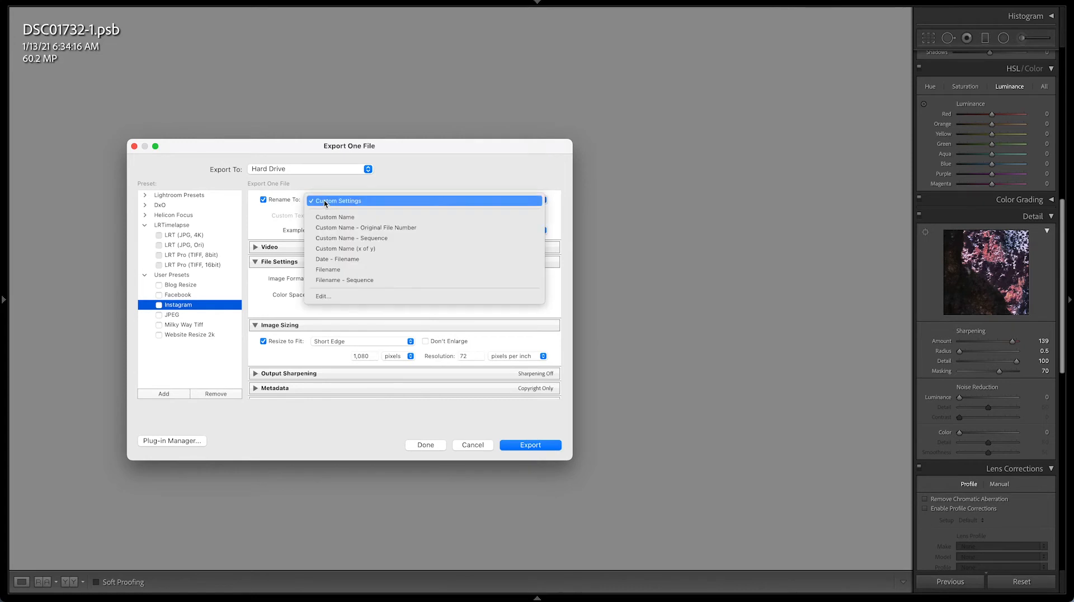
pyautogui.click(336, 199)
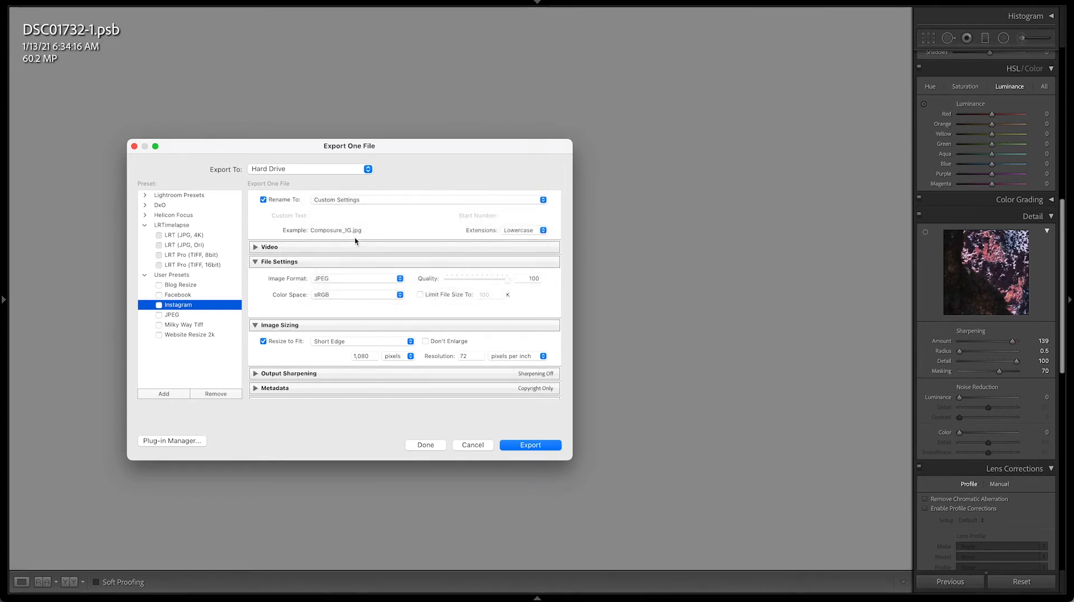
pyautogui.moveTo(296, 248)
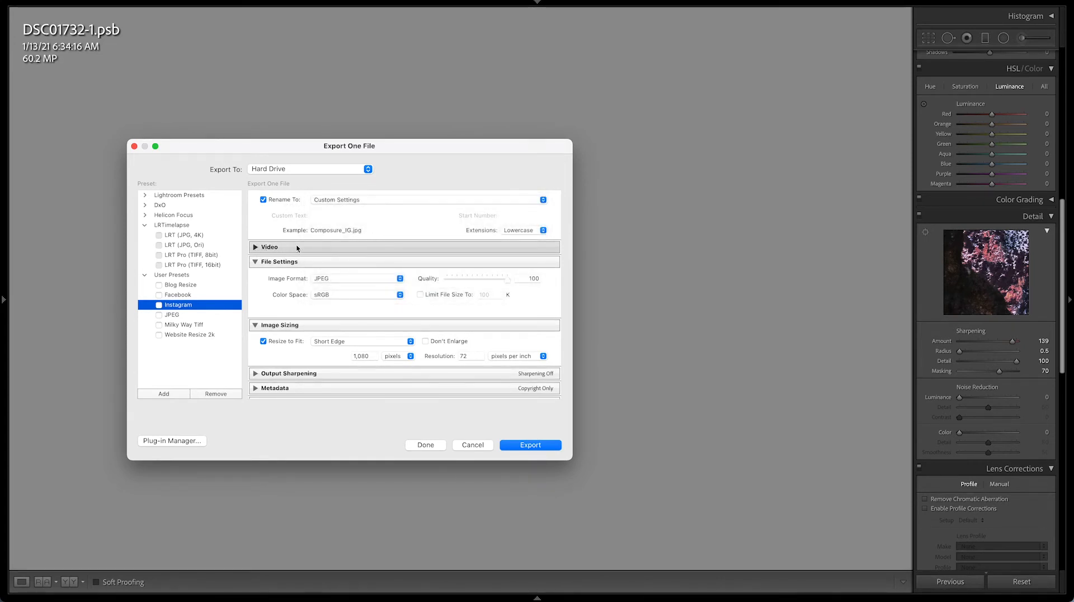
pyautogui.moveTo(391, 290)
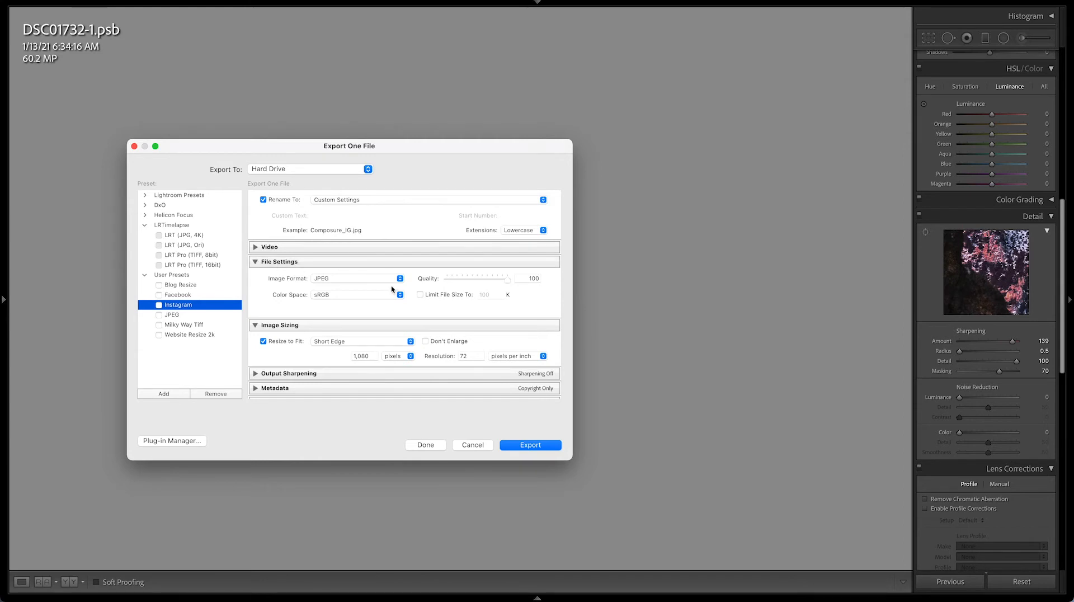
pyautogui.moveTo(338, 311)
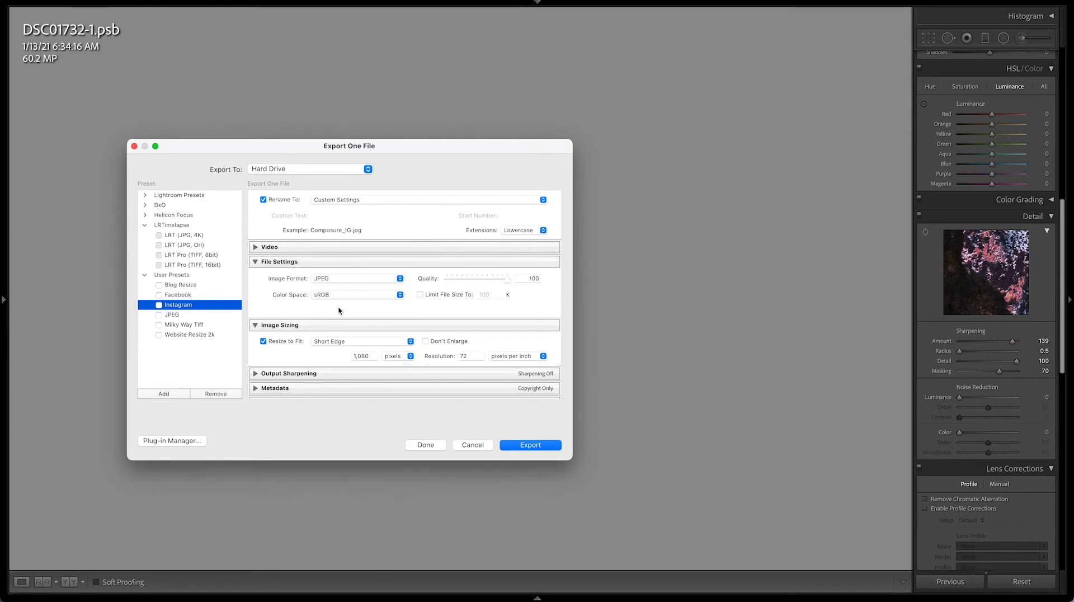
pyautogui.moveTo(323, 300)
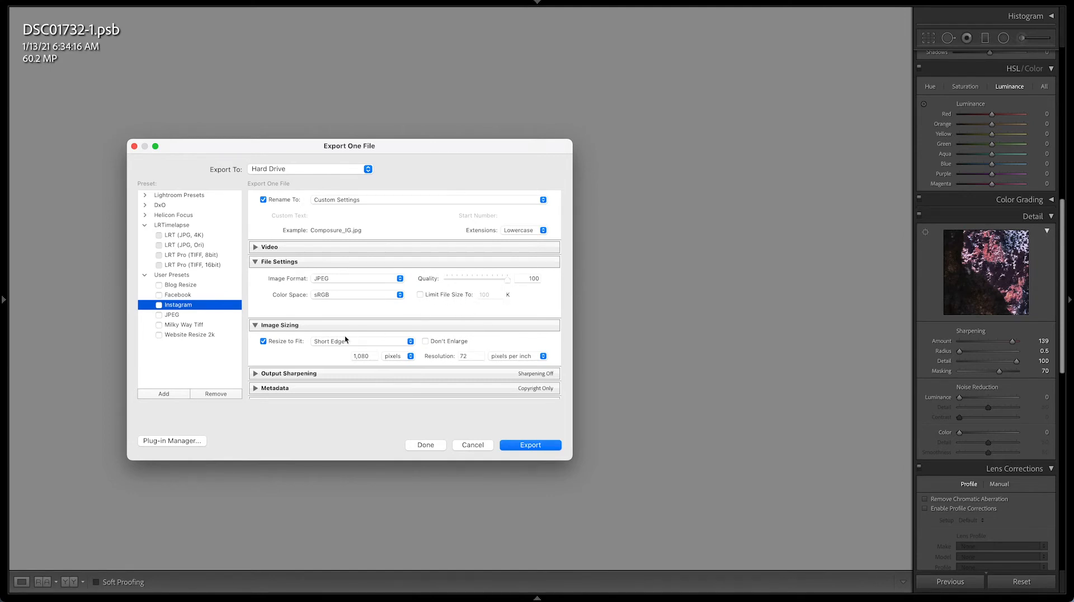
# Check Metadata and Post-Processing (Show in Finder), then export Composure_IG.jpg.
pyautogui.scroll(-3)
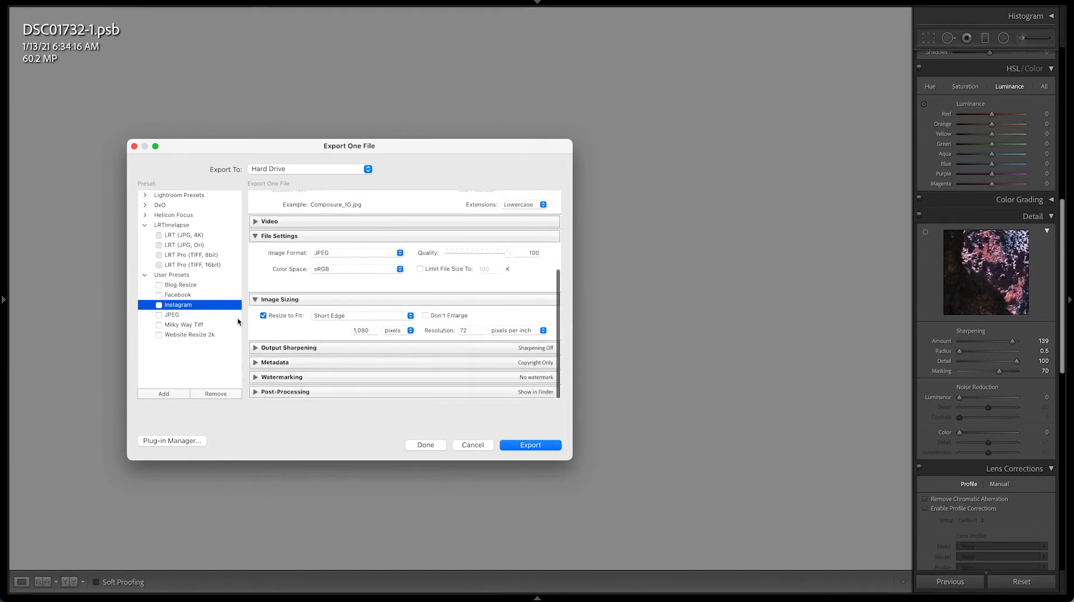
pyautogui.moveTo(344, 317)
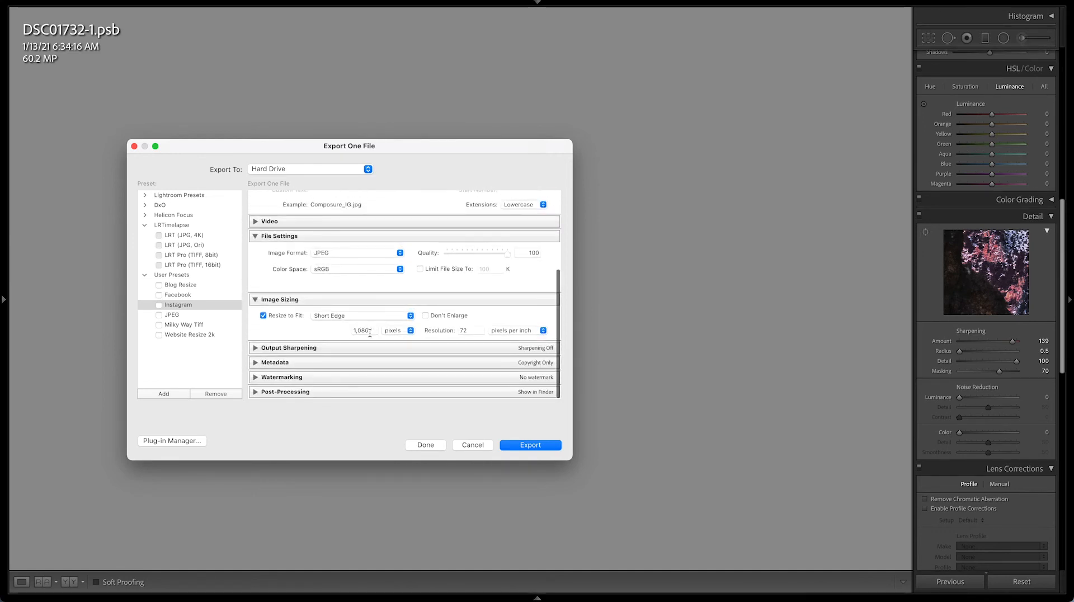
pyautogui.click(274, 361)
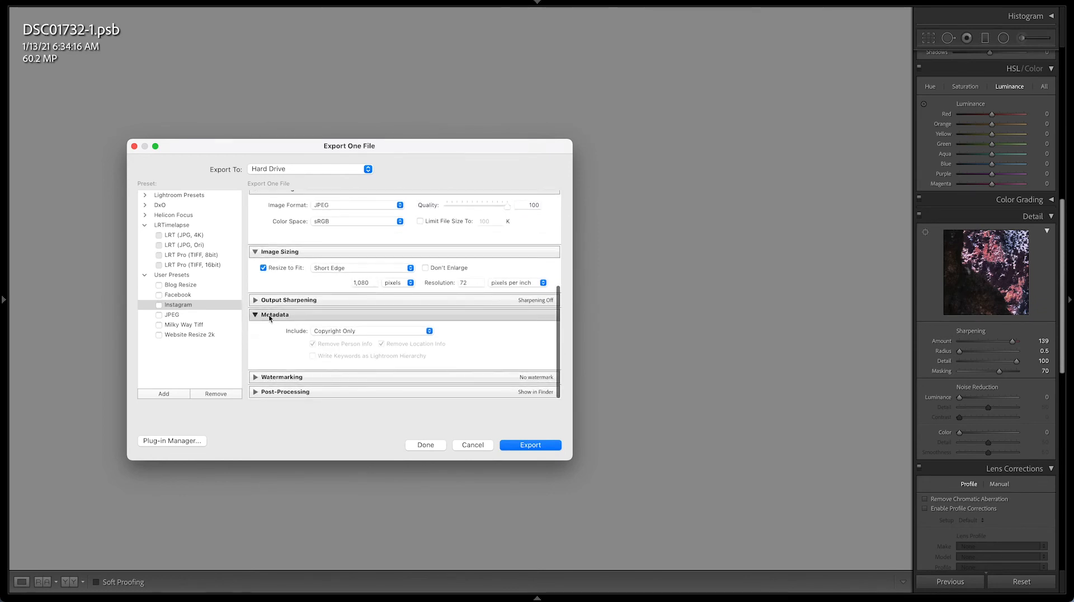
pyautogui.click(255, 315)
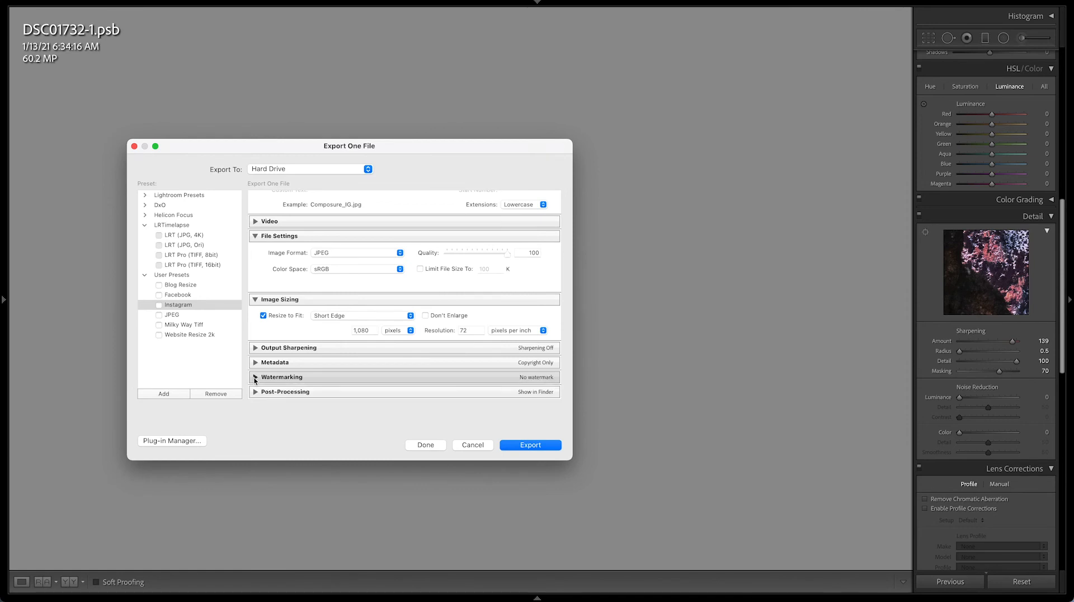
pyautogui.click(285, 391)
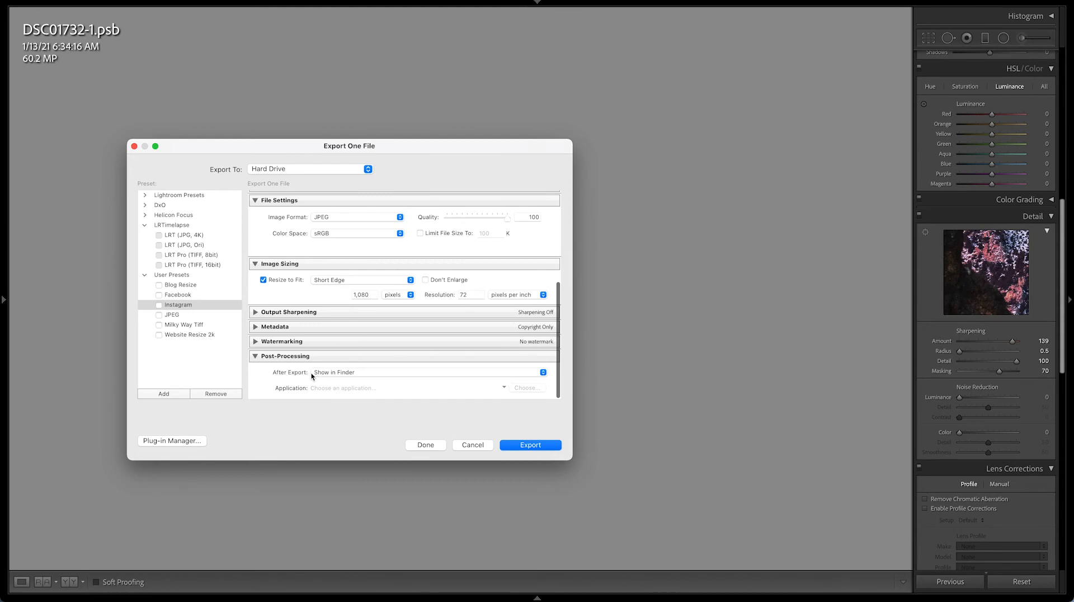
pyautogui.click(530, 445)
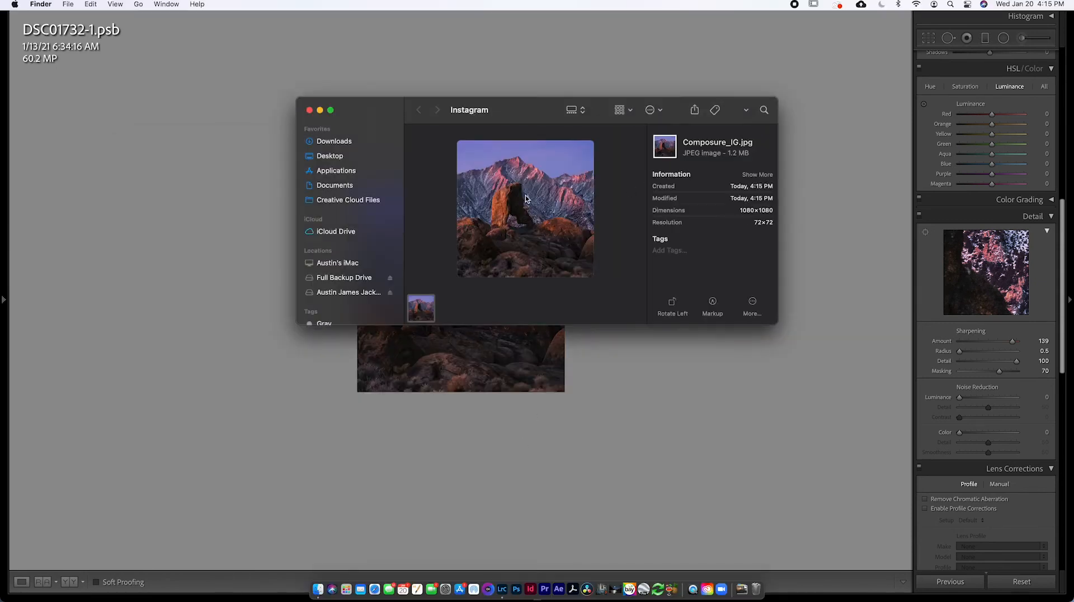
pyautogui.moveTo(421, 307)
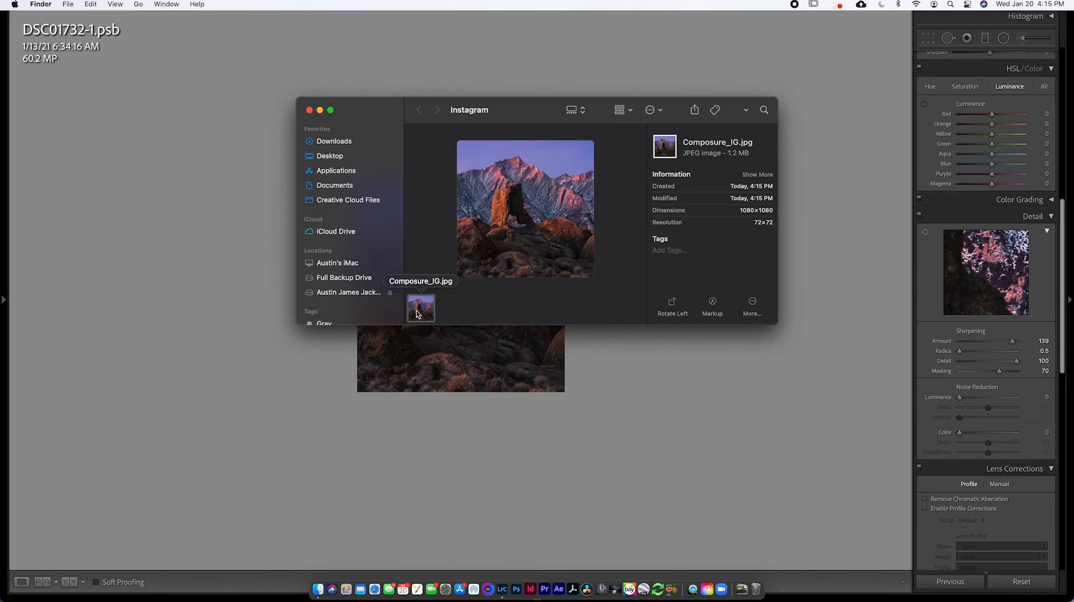
pyautogui.moveTo(501, 303)
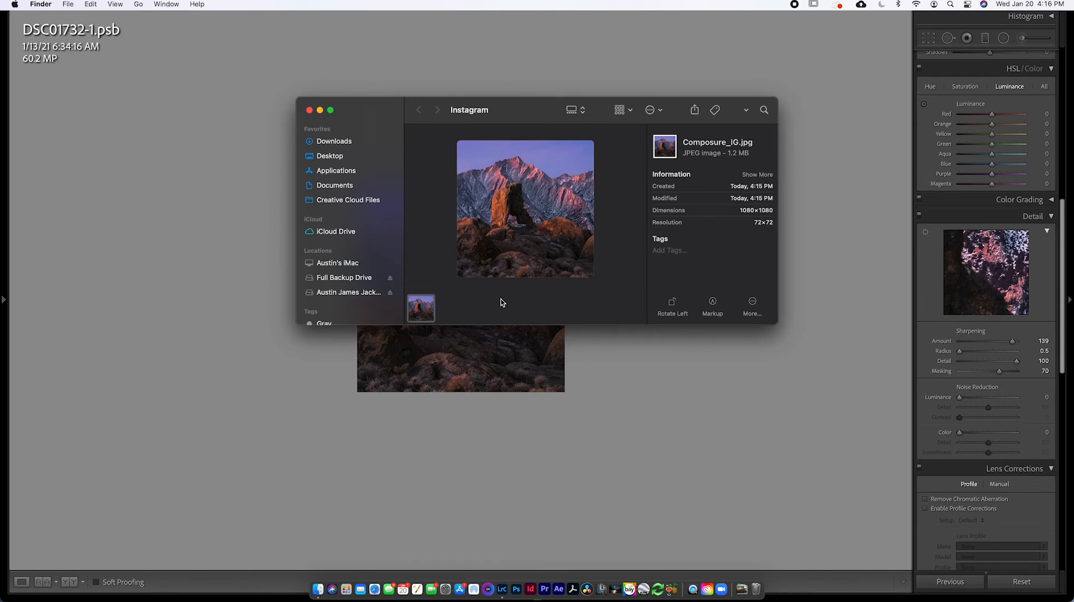
pyautogui.moveTo(420, 308)
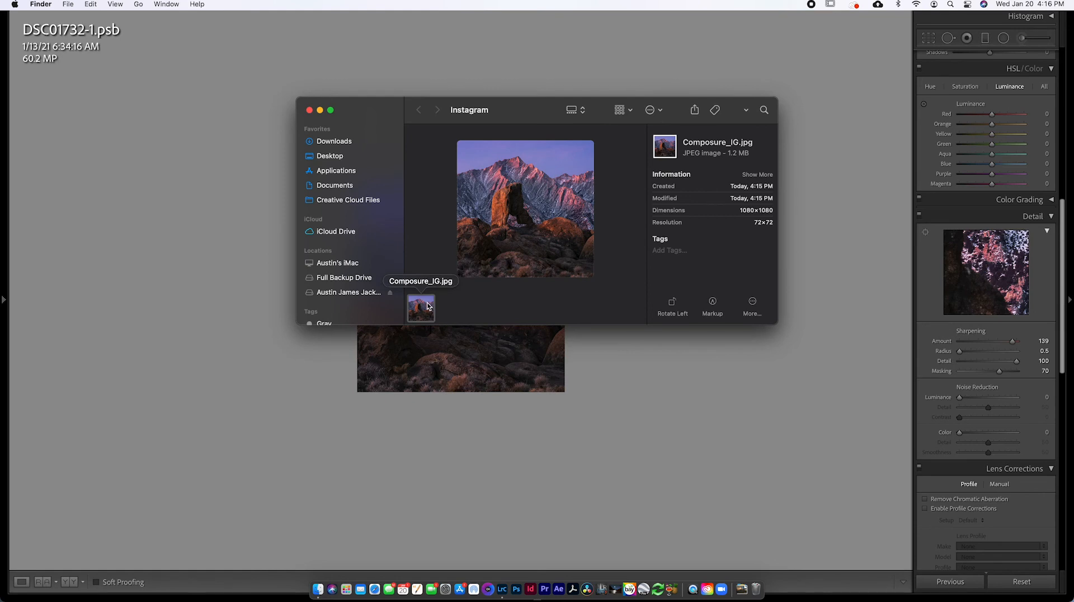